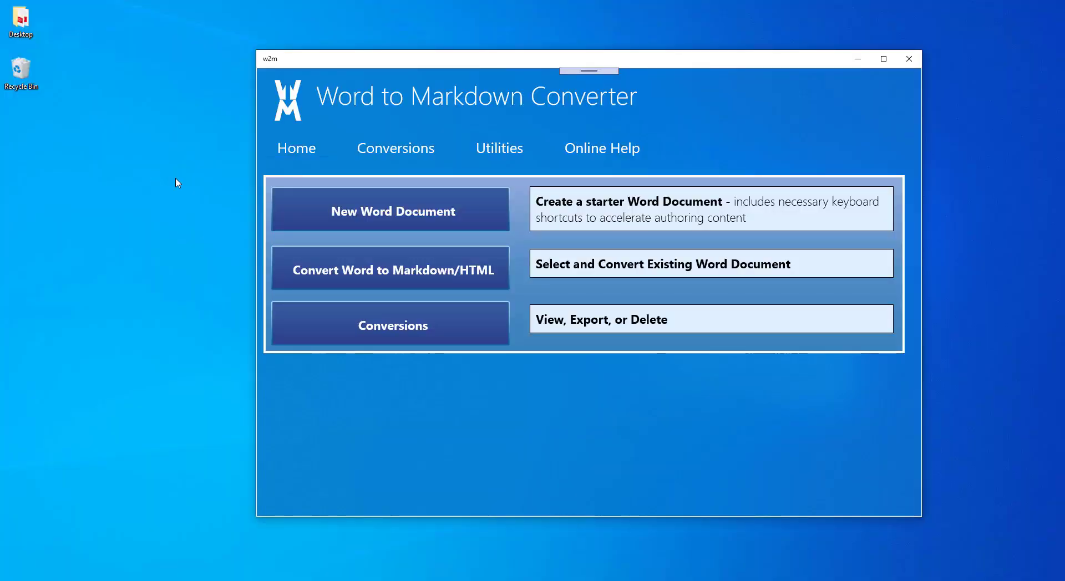
{"action": "mouse_move", "coordinate": [371, 152]}
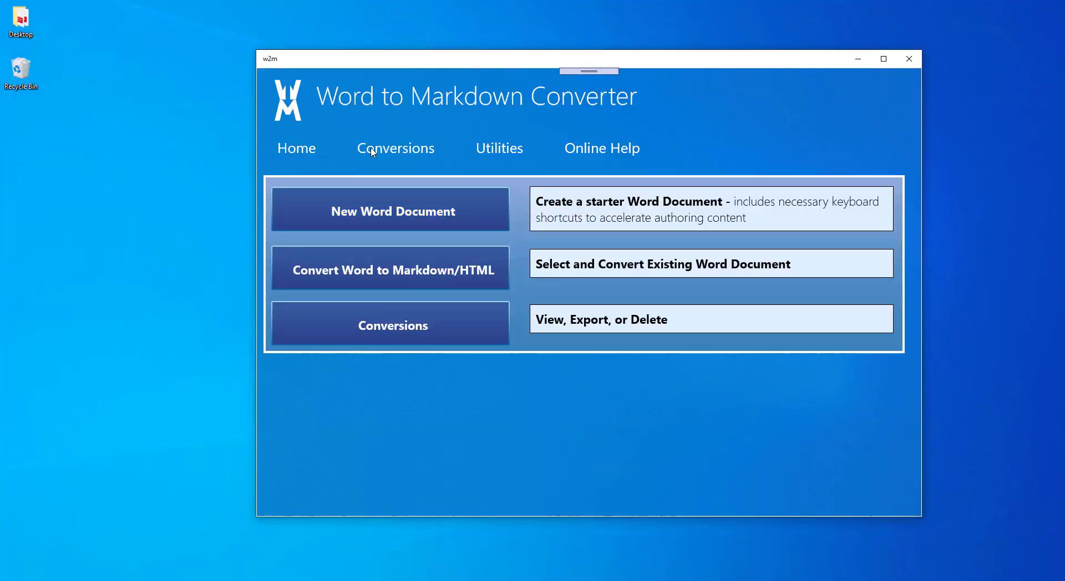
Step: Browse the converter's Utilities and Online Help pages, then return to the home page
{"action": "left_click", "coordinate": [499, 148]}
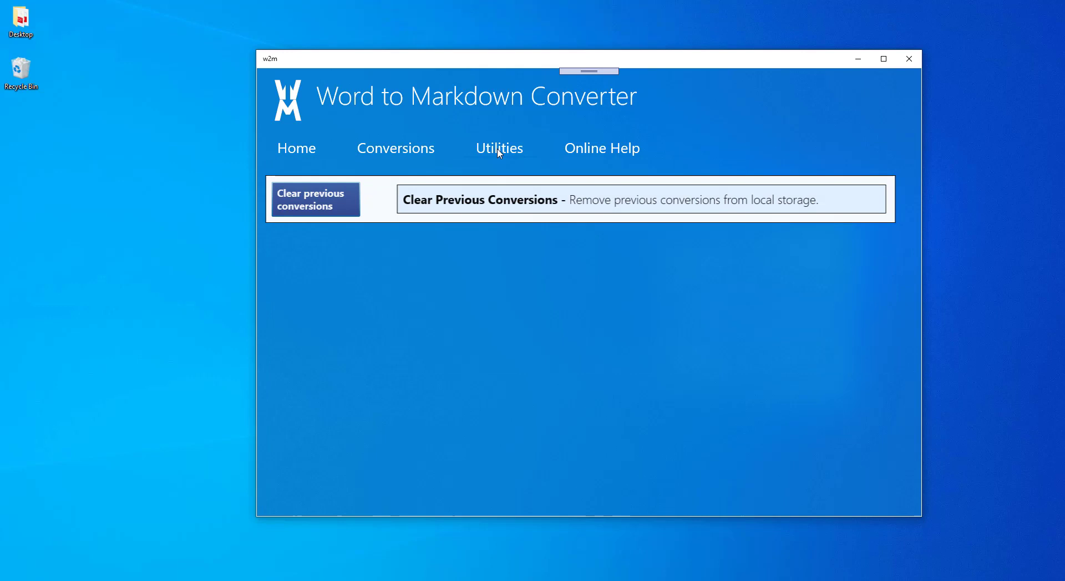
{"action": "left_click", "coordinate": [602, 148]}
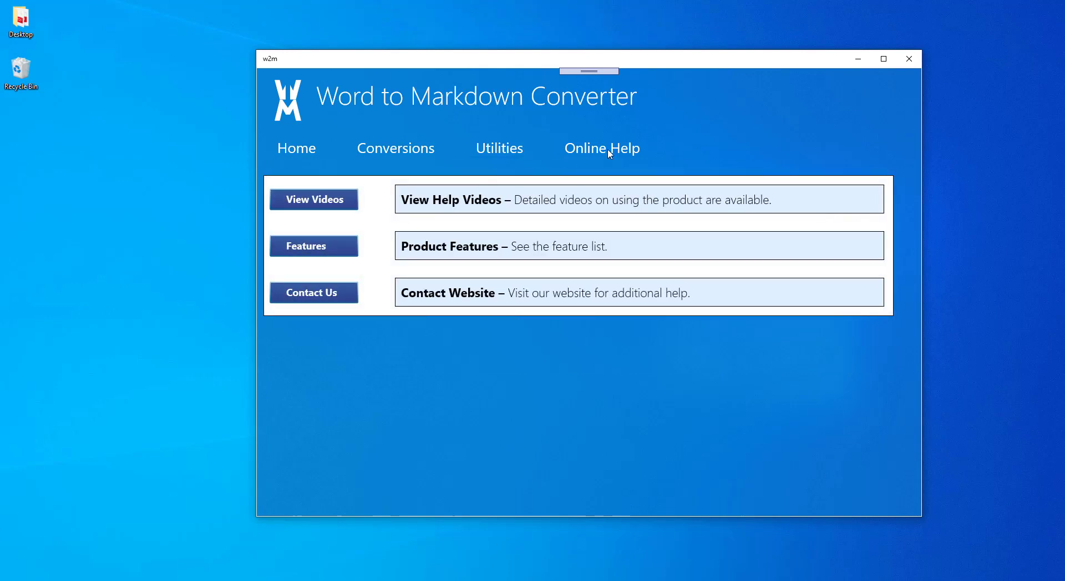
{"action": "left_click", "coordinate": [296, 148]}
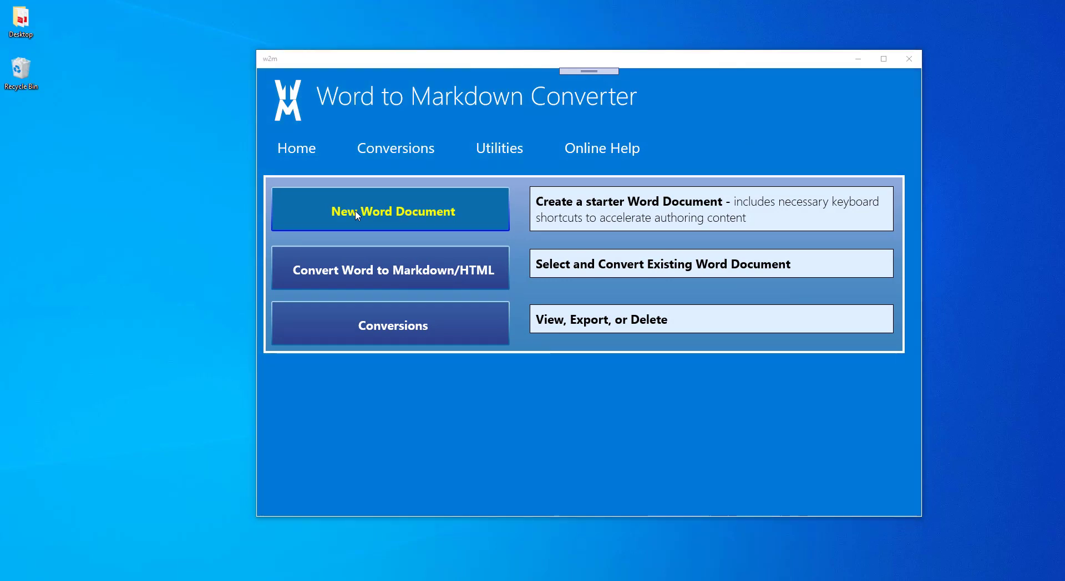
Step: Create a new Word document titled 'Word To Markdown Toolkit' with 'Let's type in some content.'
{"action": "left_click", "coordinate": [390, 211]}
{"action": "type", "text": "This is the"}
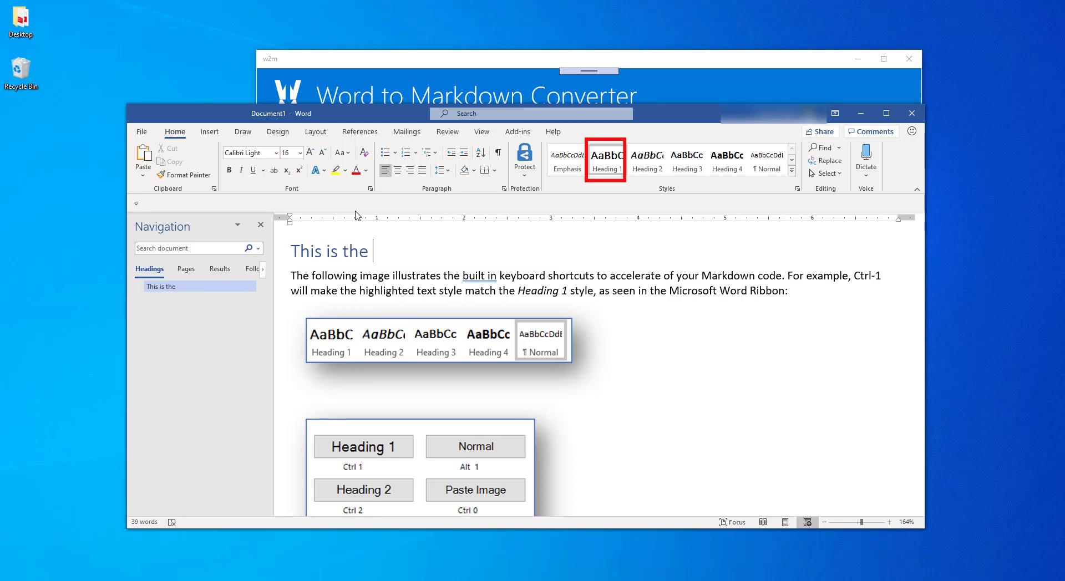
{"action": "type", "text": "Word To Markdown Toolkit"}
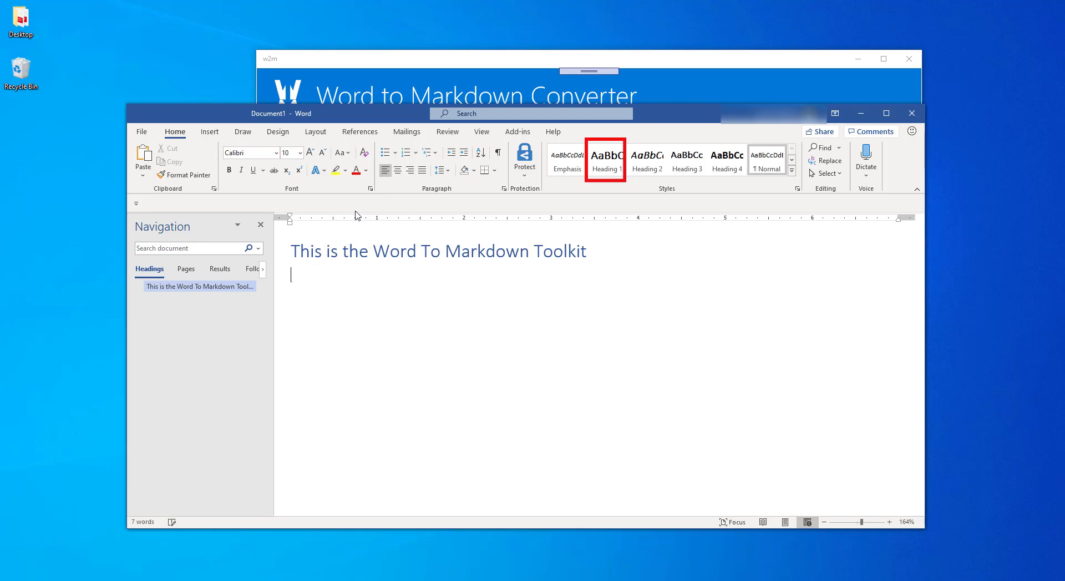
{"action": "type", "text": "Let's t"}
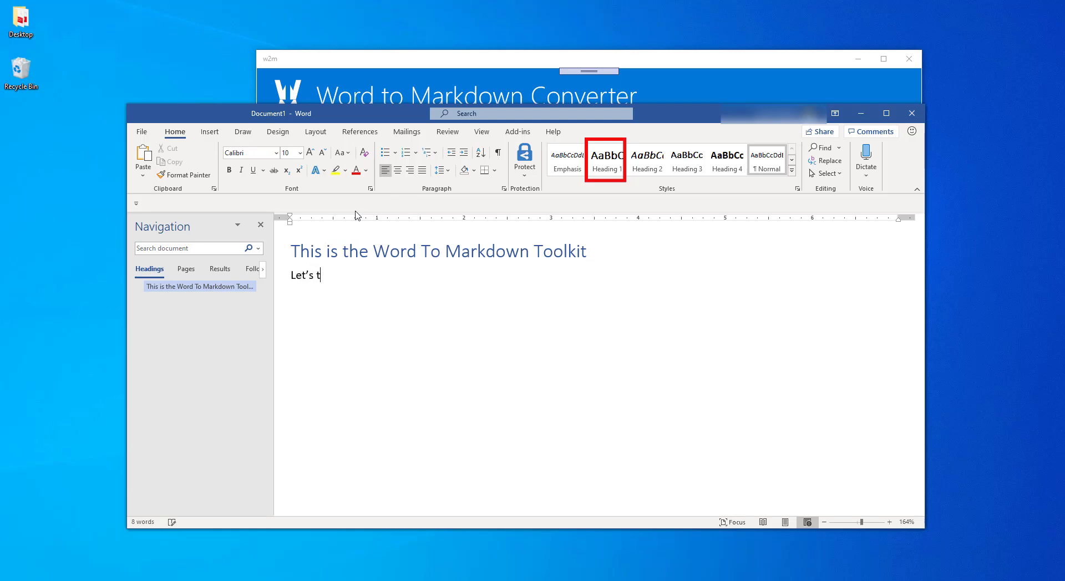
{"action": "type", "text": "ype in some"}
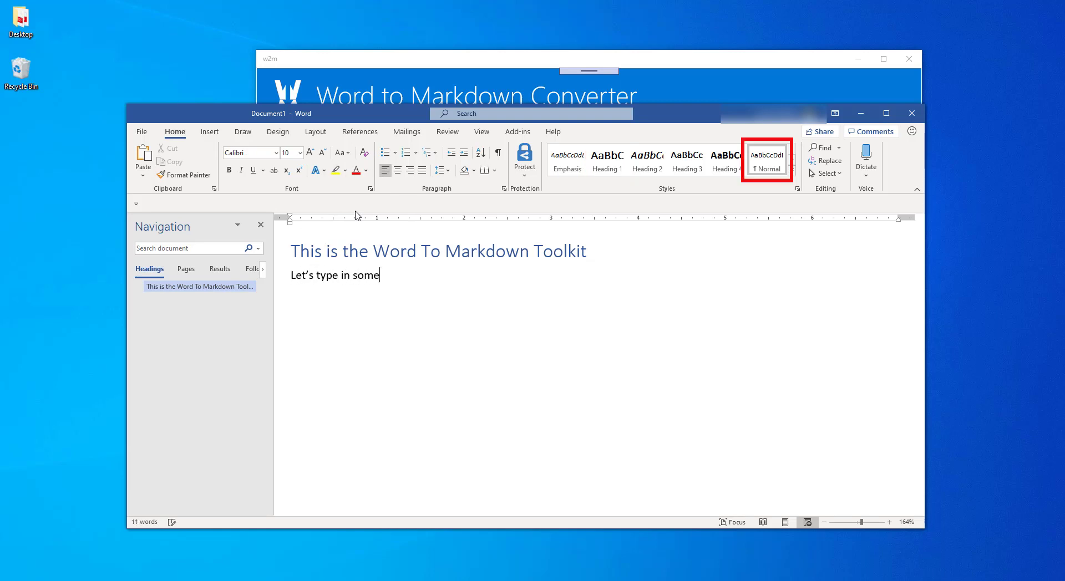
{"action": "type", "text": "content."}
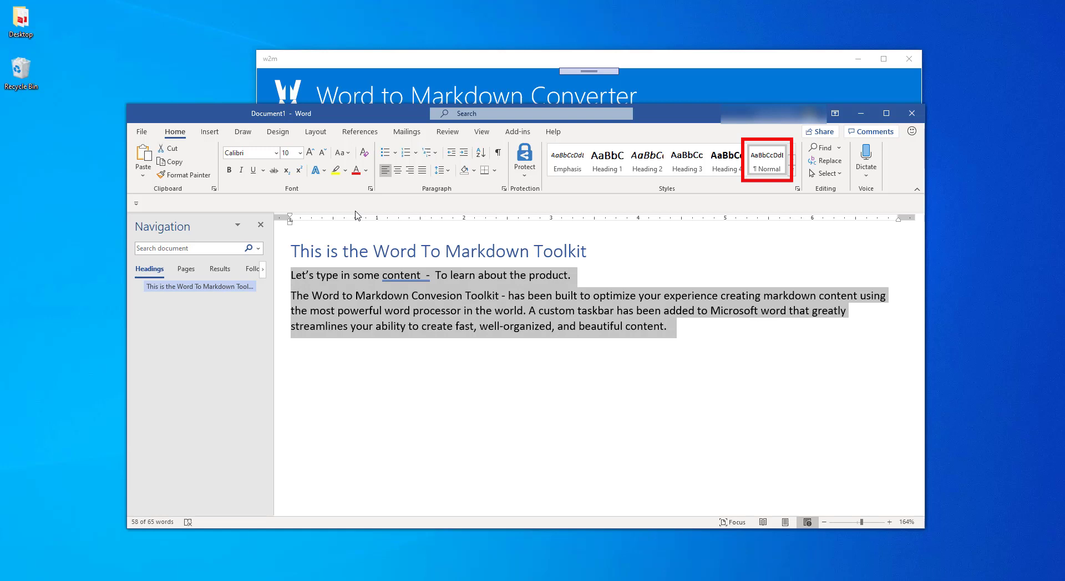
Step: Copy the Conversions page screenshot from HyperSnap into the Word document
{"action": "left_click", "coordinate": [252, 170]}
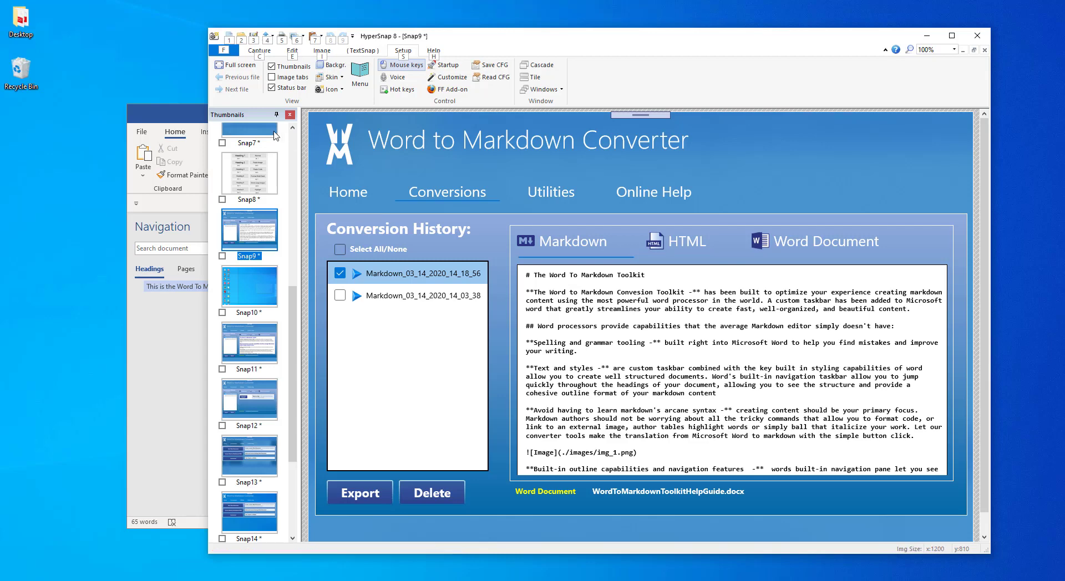
{"action": "left_click", "coordinate": [292, 50]}
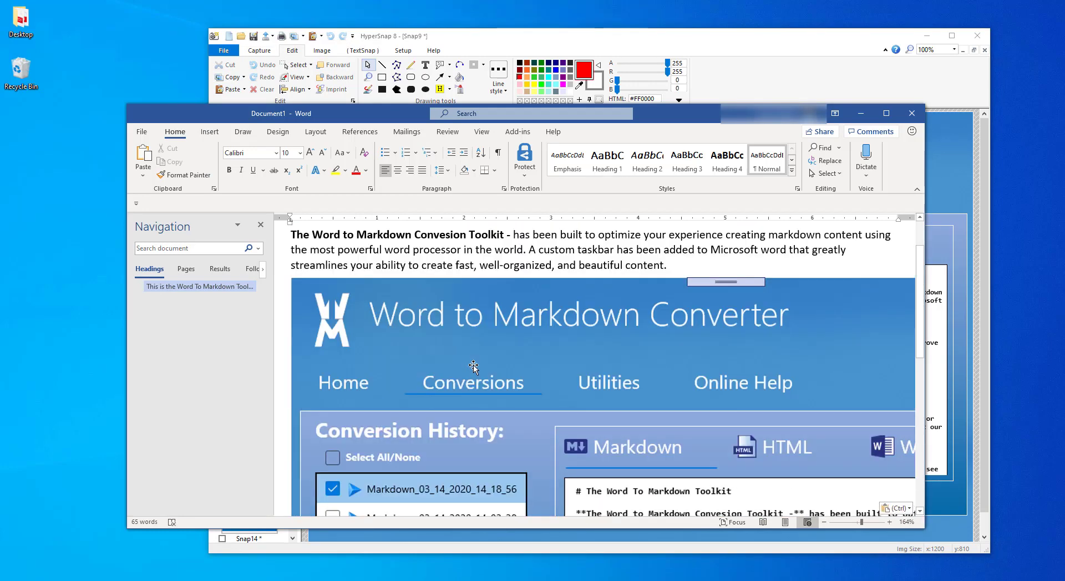
Step: Add the Heading 2 'The image below shows how easy it is to work with images' and a 'Really straightforward.' line
{"action": "scroll", "scroll_direction": "up", "scroll_amount": 3}
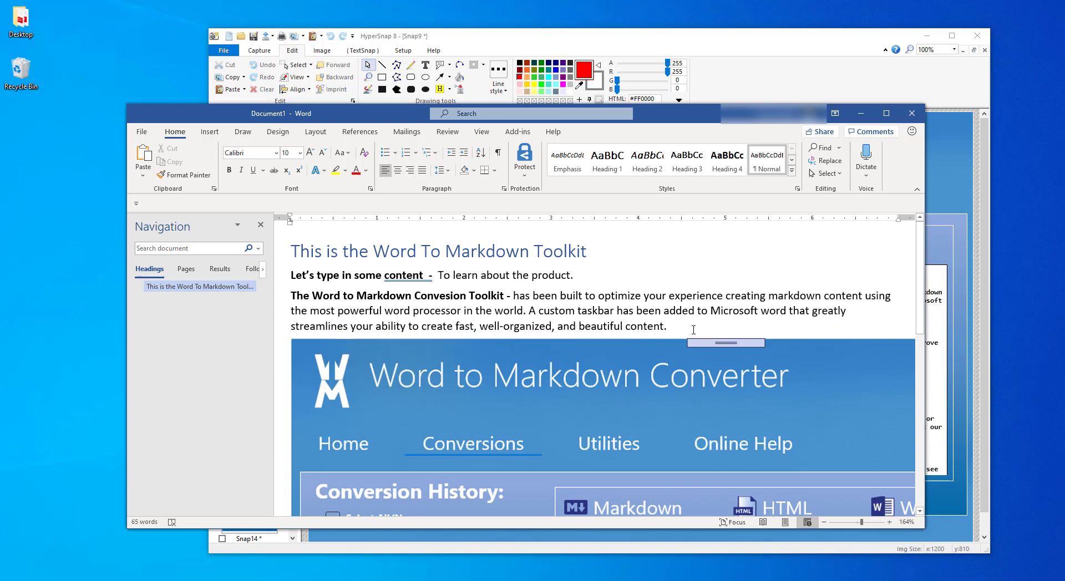
{"action": "type", "text": "The"}
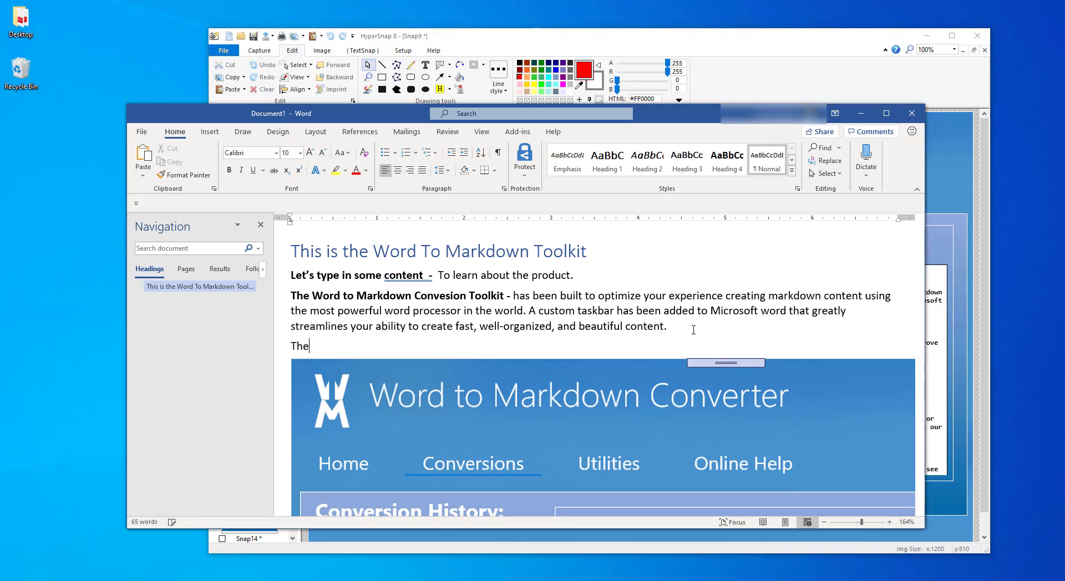
{"action": "type", "text": "image below"}
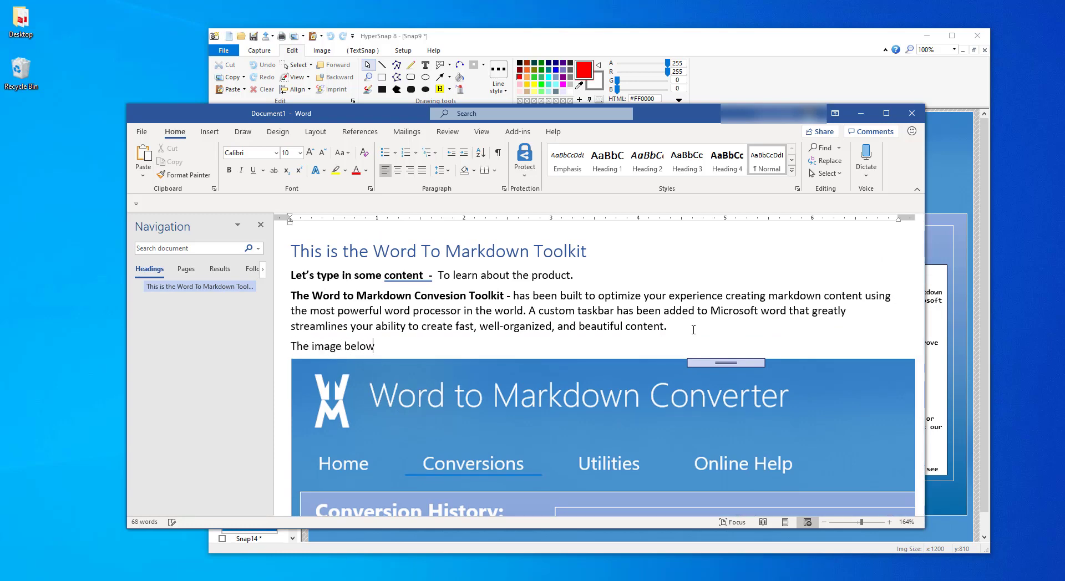
{"action": "triple_click", "coordinate": [333, 345]}
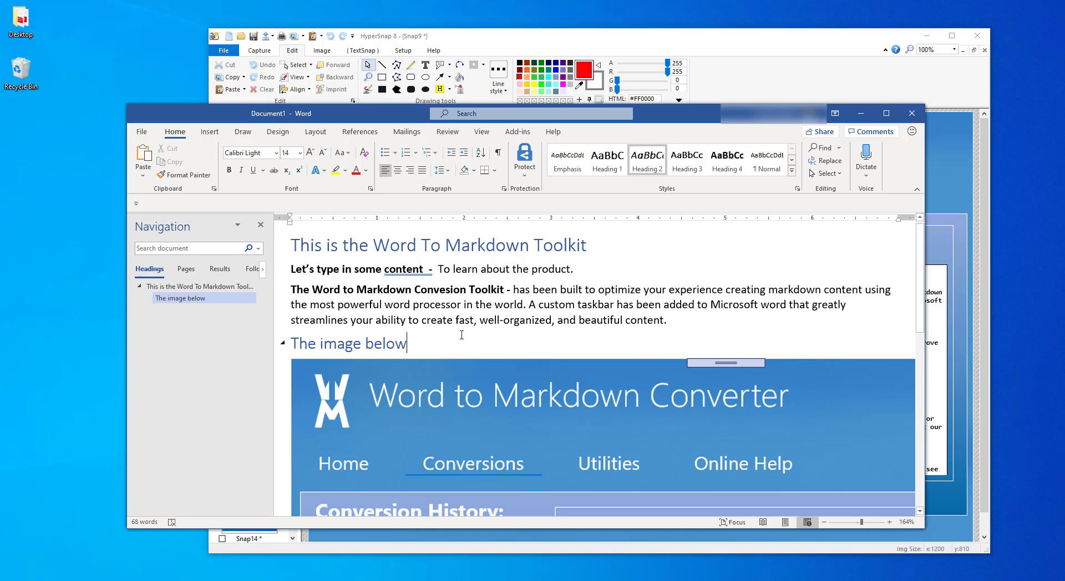
{"action": "type", "text": "shows how easy it is to work with images"}
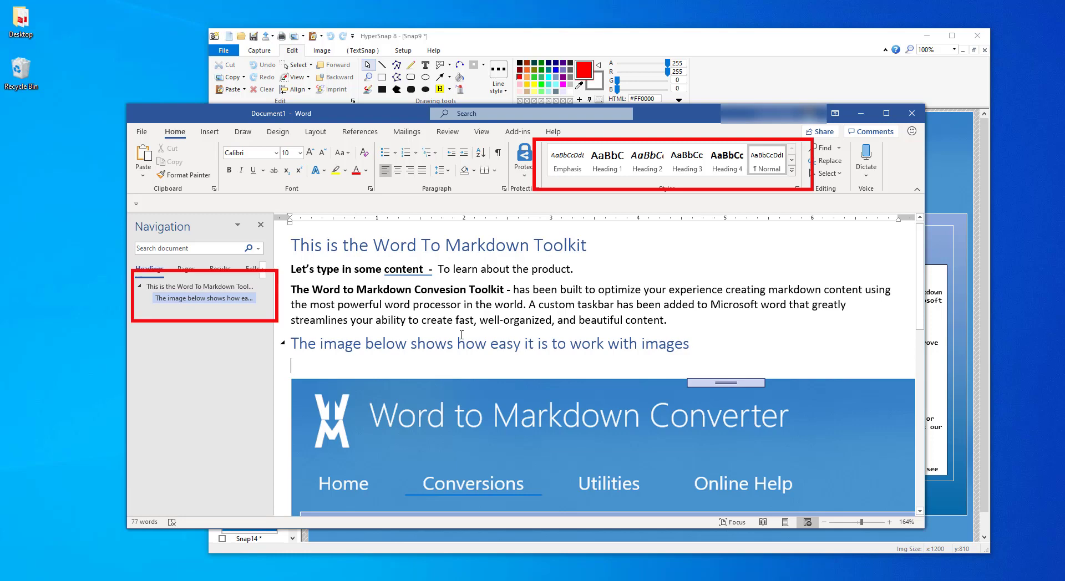
{"action": "type", "text": "Really straightforward."}
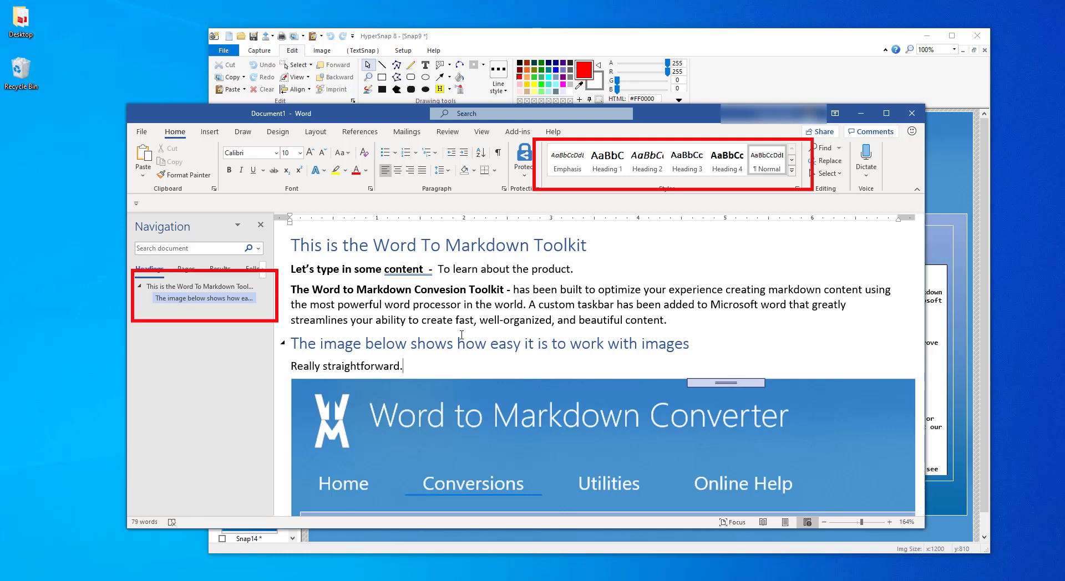
Step: Start a Heading 3 title for the code sample section
{"action": "scroll", "scroll_direction": "down", "scroll_amount": 3}
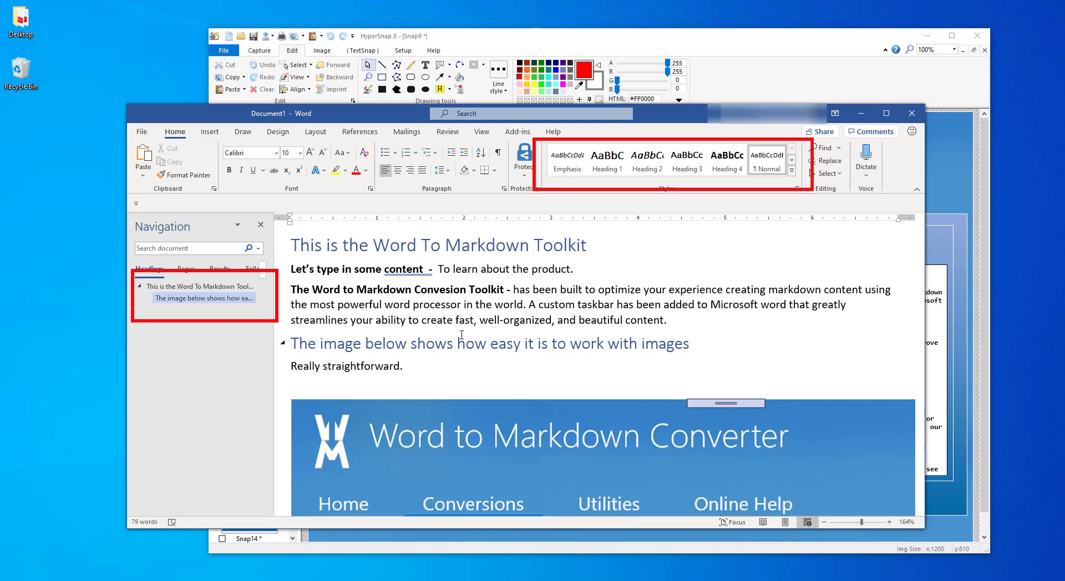
{"action": "type", "text": "Code s"}
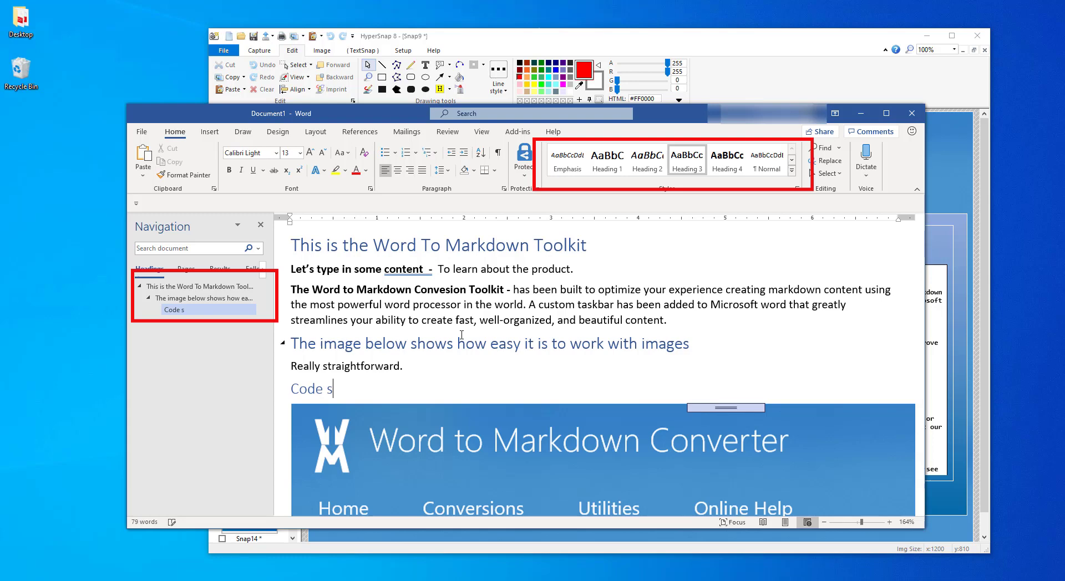
{"action": "type", "text": "ample"}
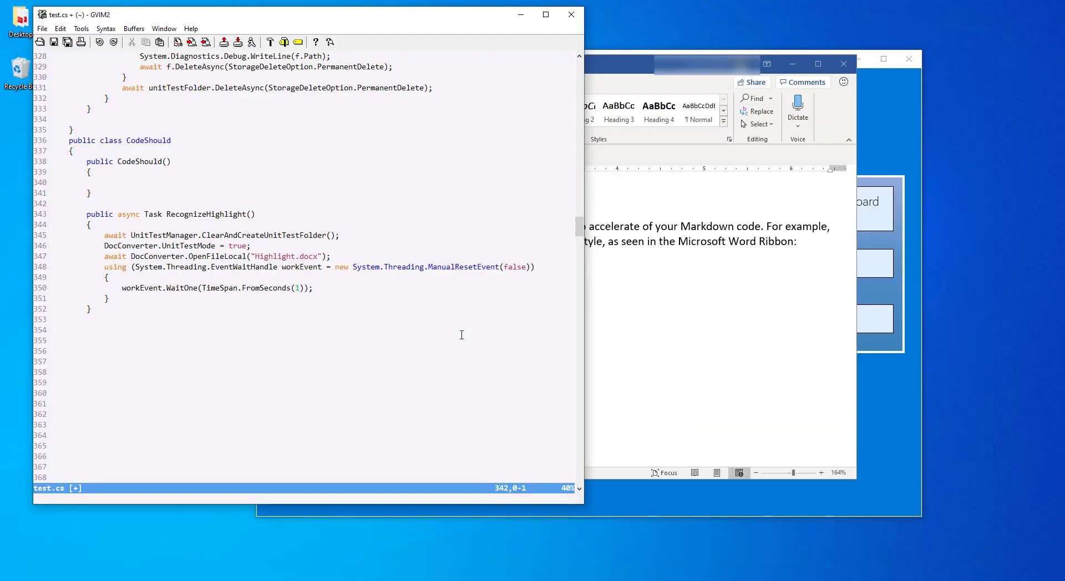
Step: Yank the ten-line RecognizeHighlight method from test.cs in GVim and return to Word
{"action": "key", "text": "V"}
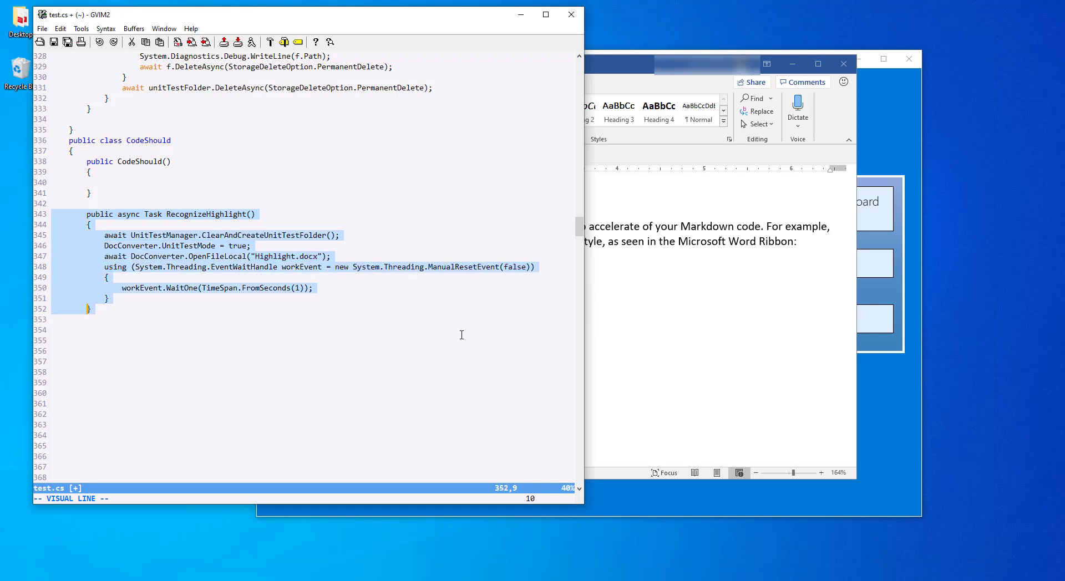
{"action": "key", "text": "y"}
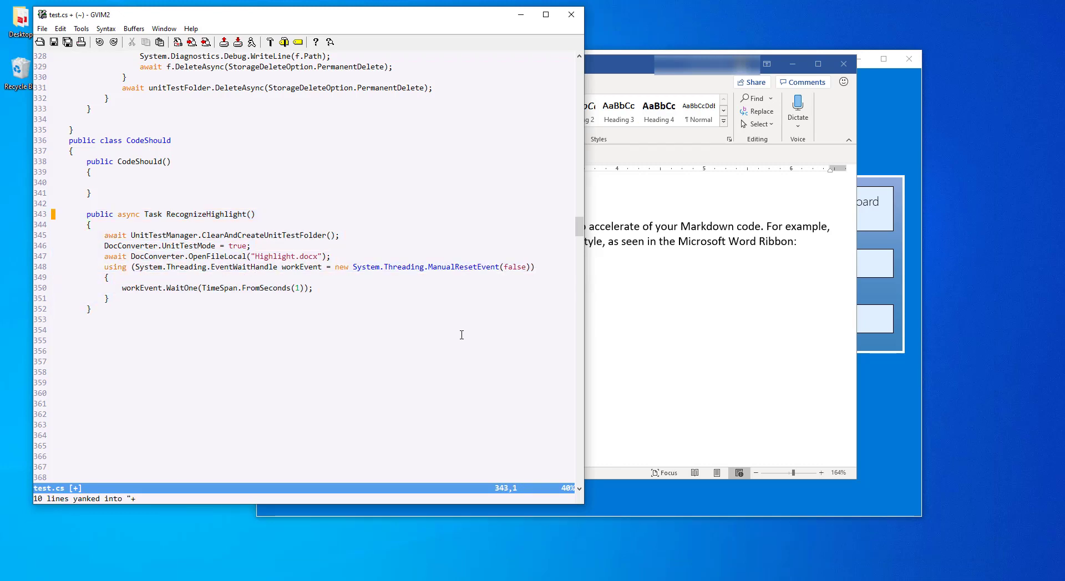
{"action": "left_click", "coordinate": [615, 208]}
{"action": "type", "text": "A sam"}
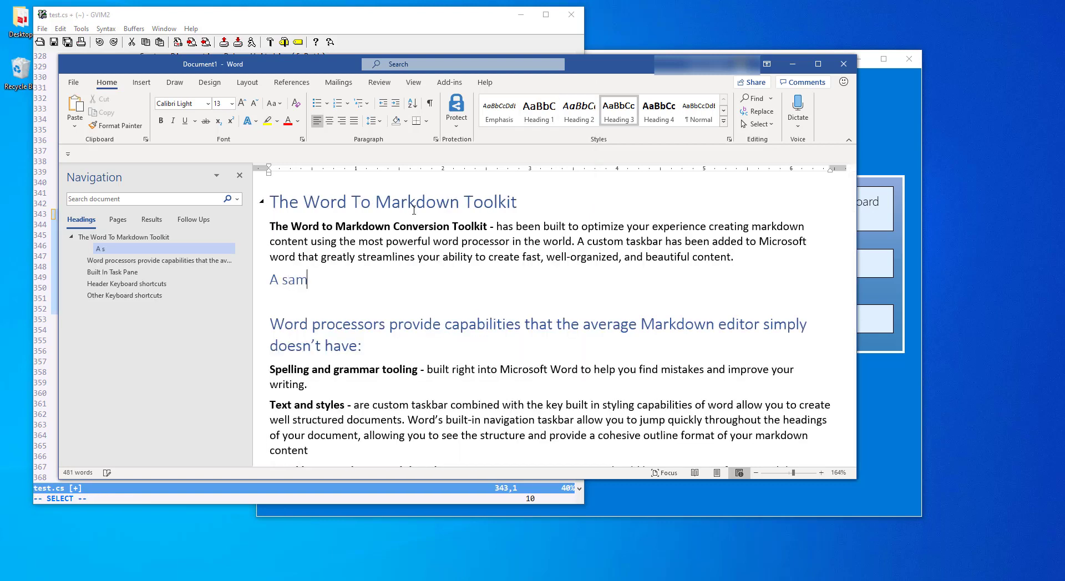
Step: Finish the 'A sample code snippet' heading and add 'Here is a table that gets converted:' below the code
{"action": "type", "text": "ple Code snippet"}
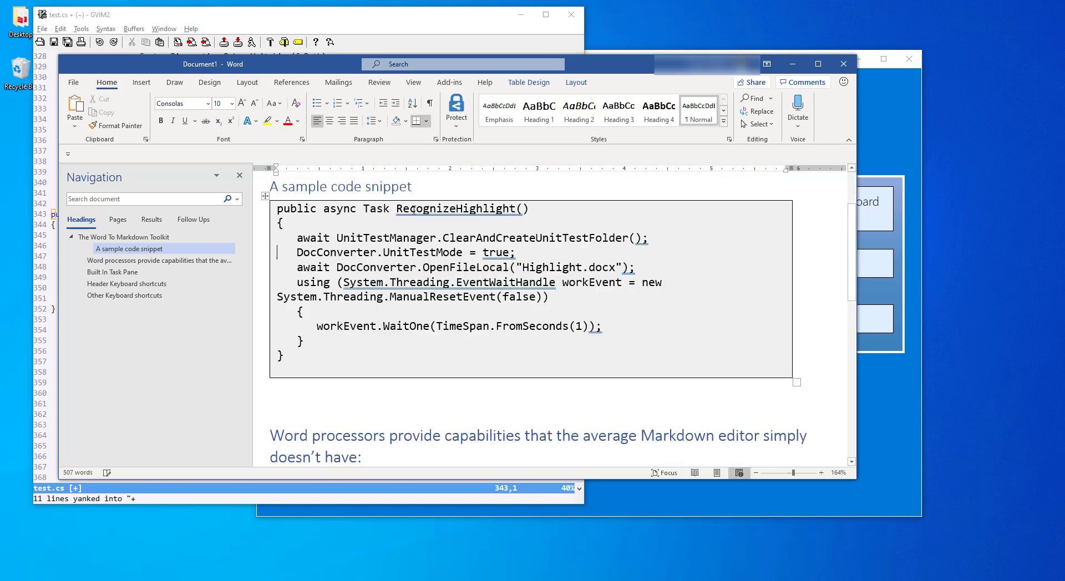
{"action": "scroll", "scroll_direction": "down", "scroll_amount": 3}
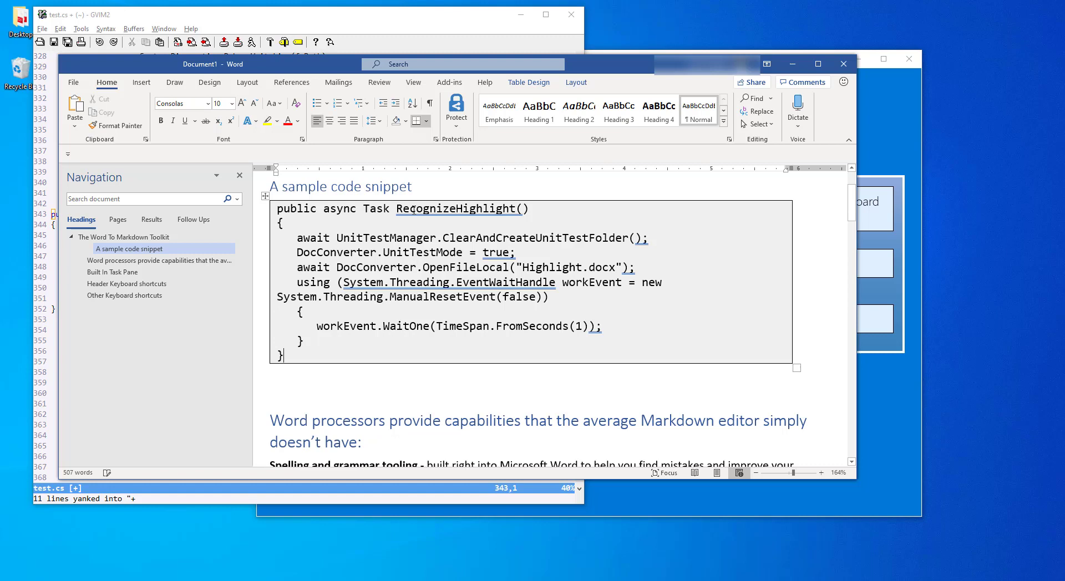
{"action": "left_click", "coordinate": [285, 379]}
{"action": "type", "text": "Here is a table that"}
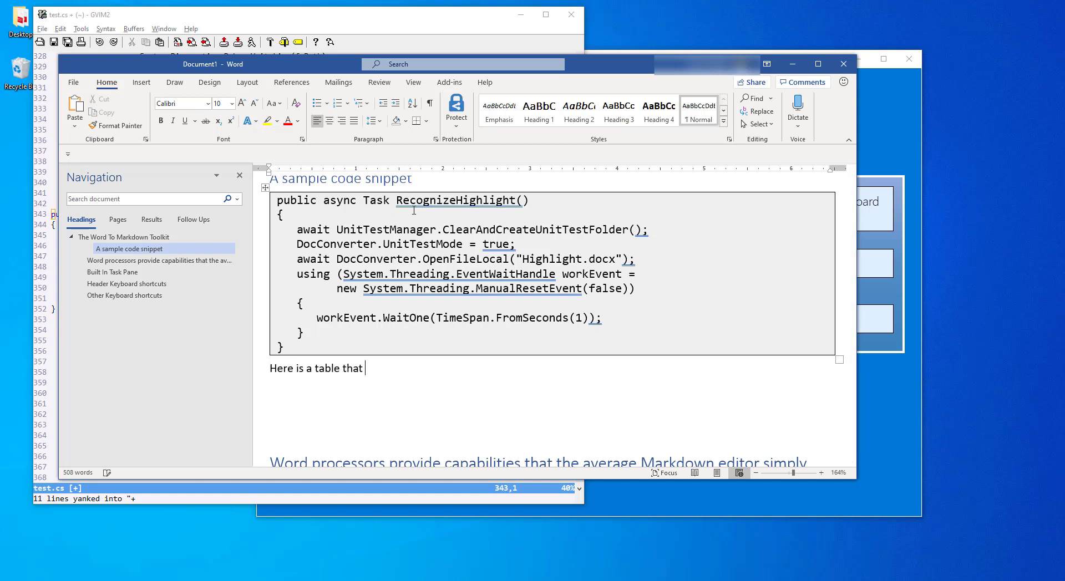
{"action": "type", "text": "gets conv"}
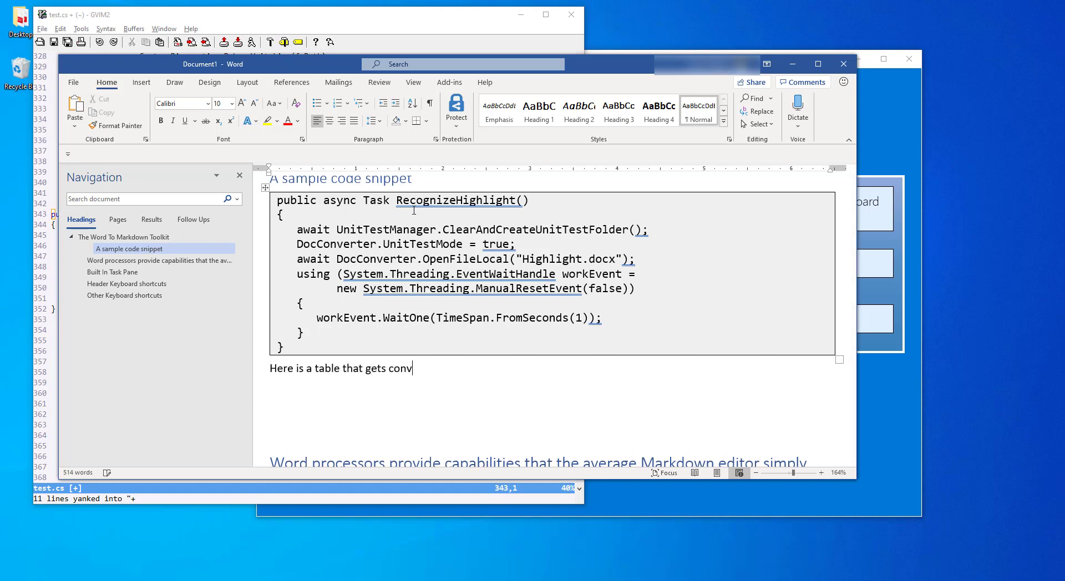
{"action": "type", "text": "erted:"}
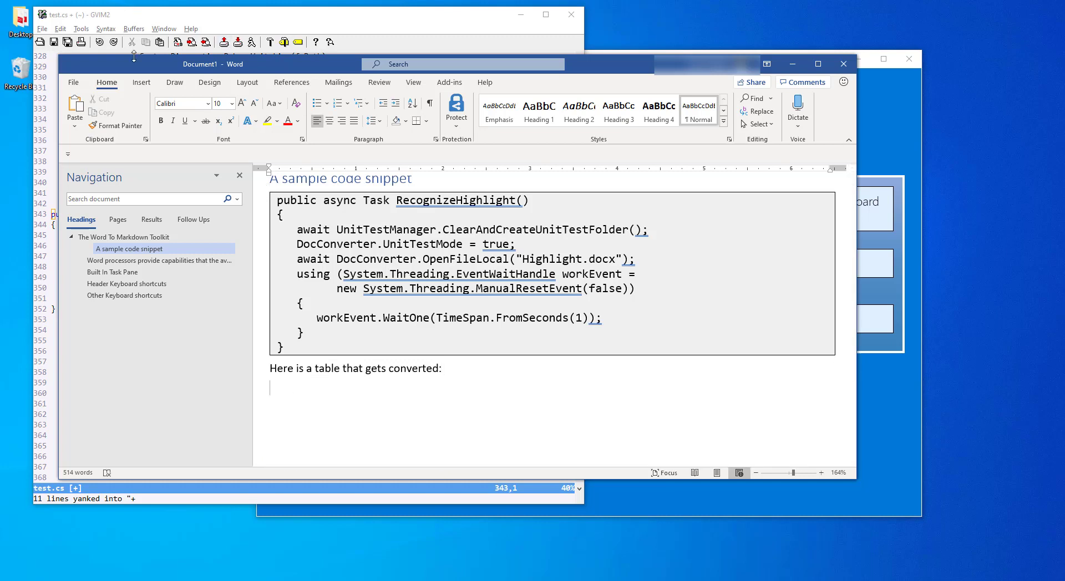
Step: Insert a two-column Feature/Description table with Keyboard Shortcuts and Hyperlink support rows
{"action": "left_click", "coordinate": [142, 82]}
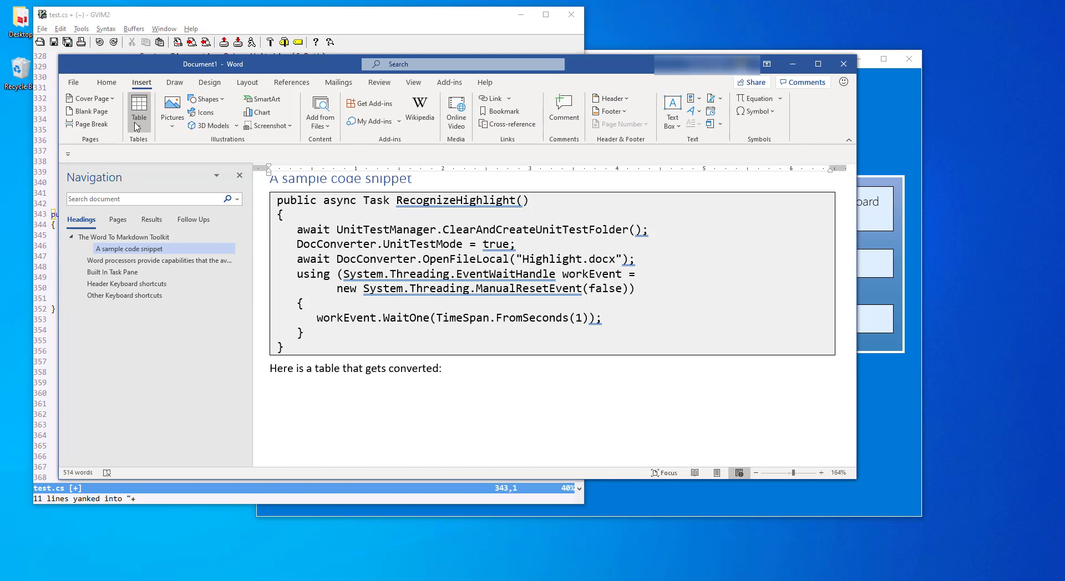
{"action": "left_click", "coordinate": [139, 109]}
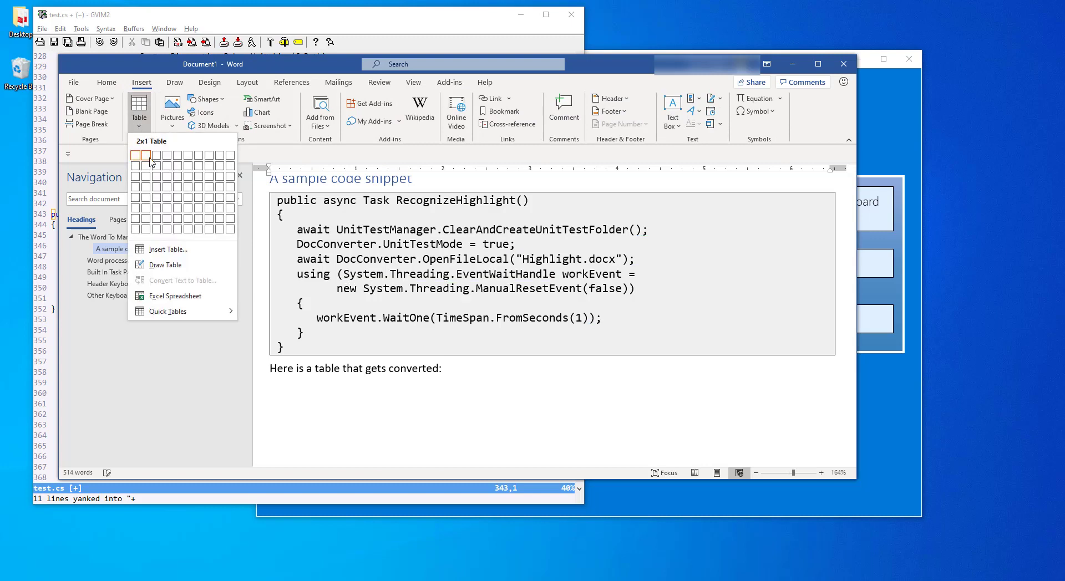
{"action": "left_click", "coordinate": [139, 155]}
{"action": "type", "text": "Feature"}
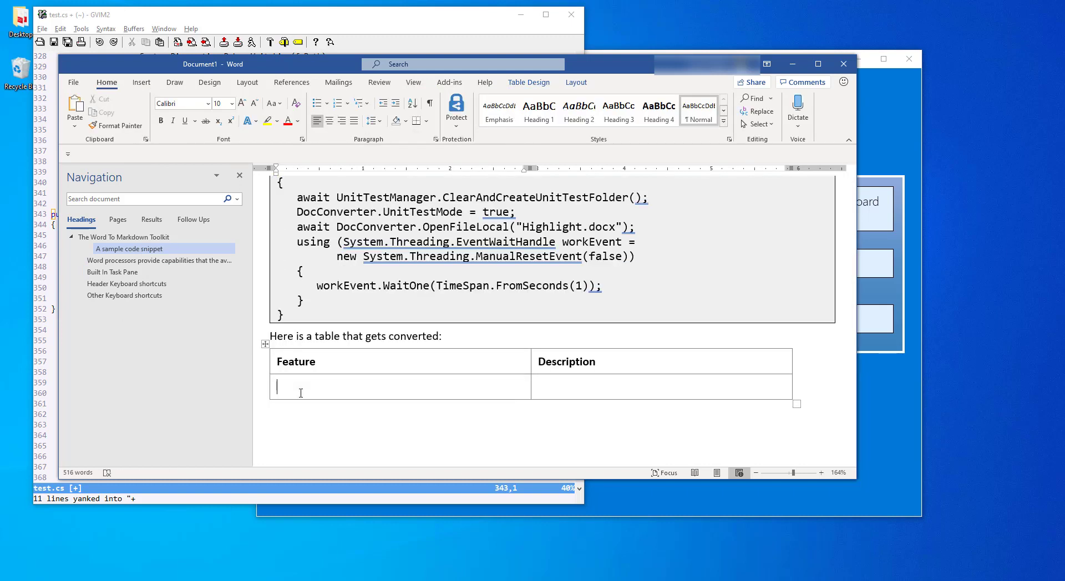
{"action": "type", "text": "Keyo"}
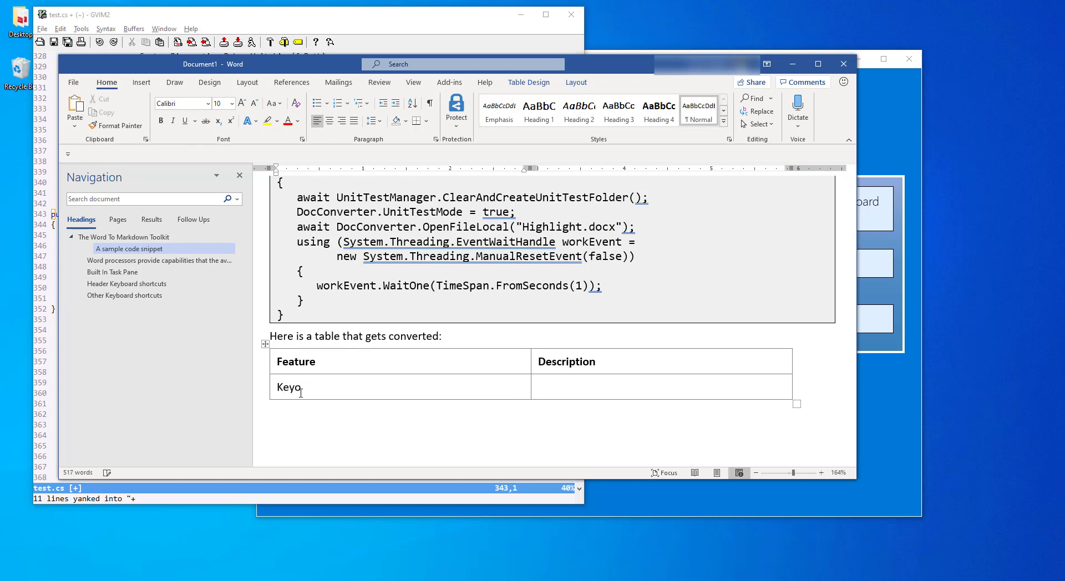
{"action": "key", "text": "Backspace"}
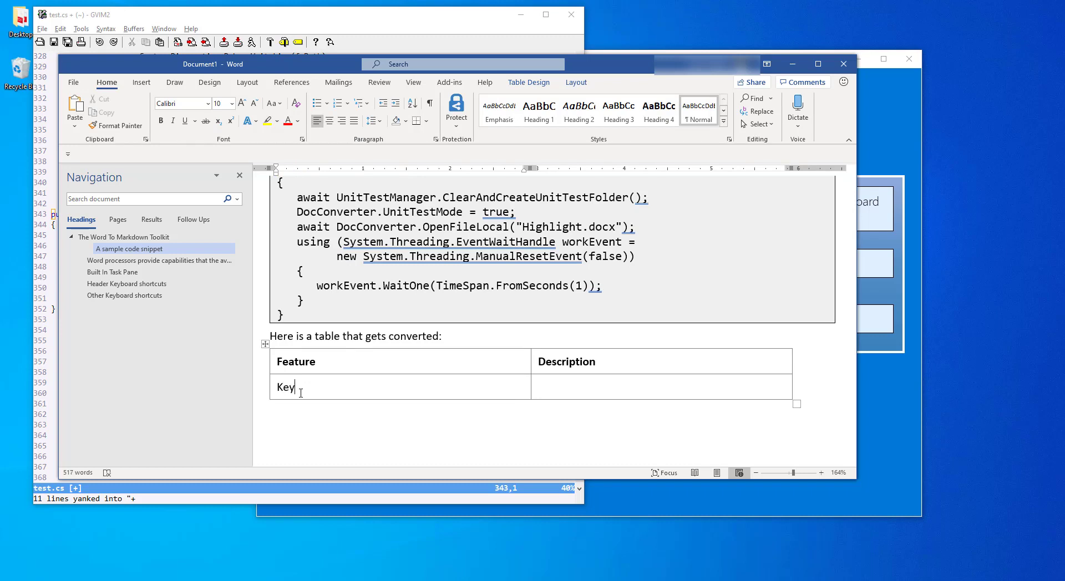
{"action": "type", "text": "board Shortcuts\tAn"}
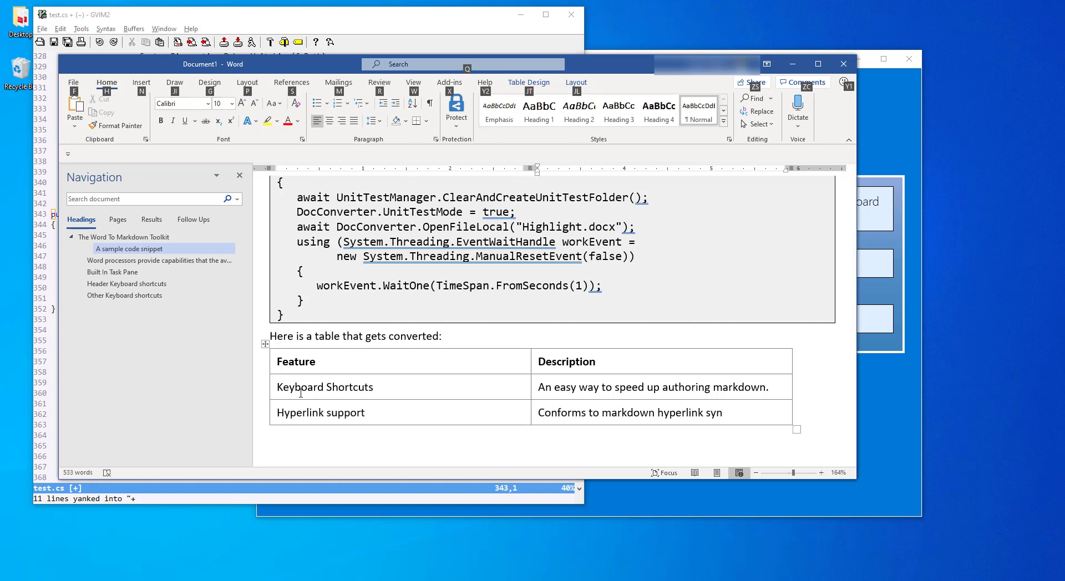
{"action": "type", "text": "tax."}
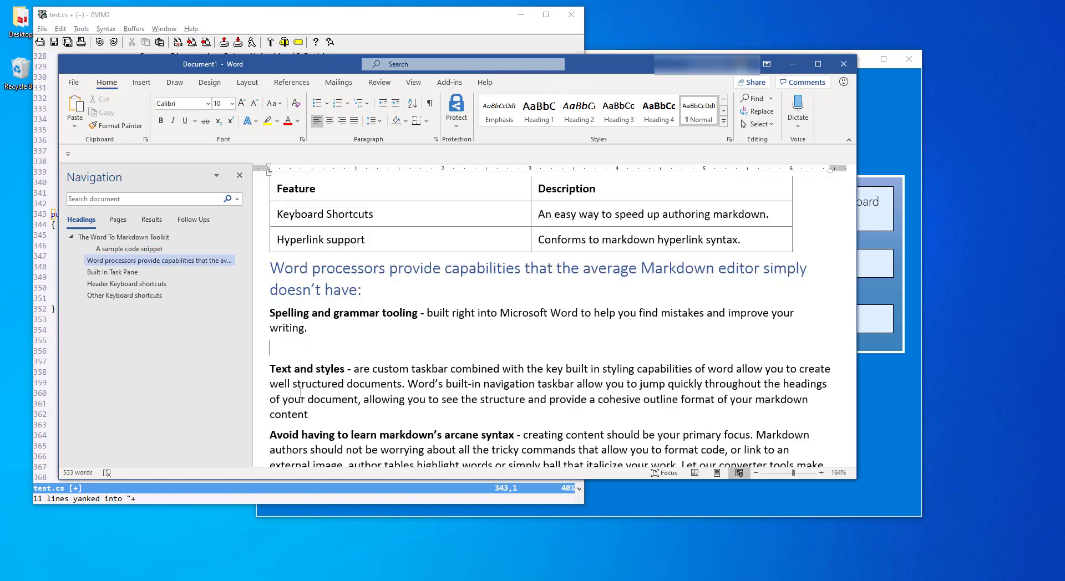
{"action": "type", "text": "Su"}
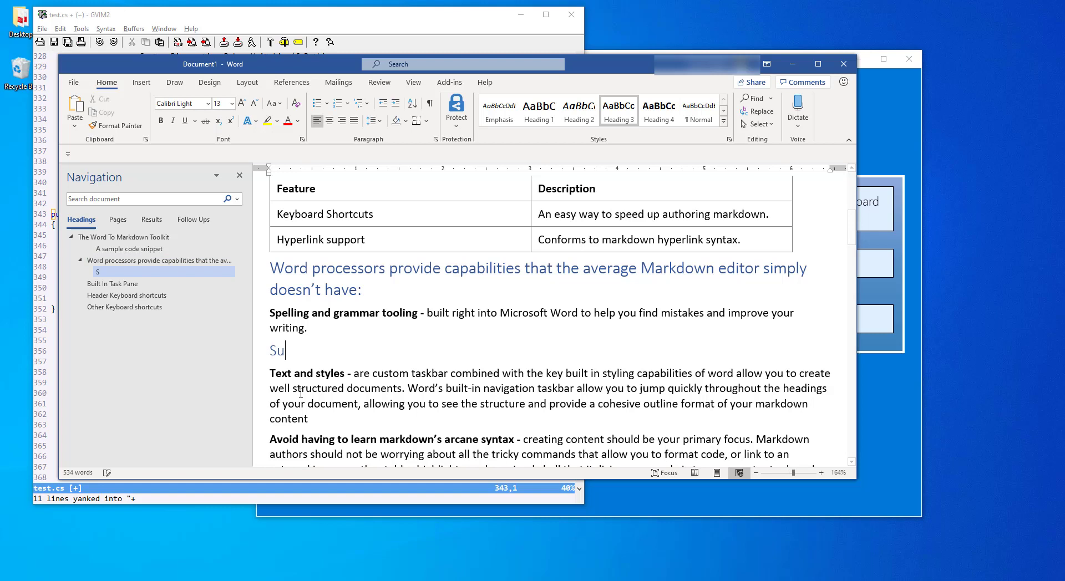
Step: Add the 'Support for highlighting' heading and 'Highlighted text.', highlighting 'text' yellow
{"action": "type", "text": "pport for high"}
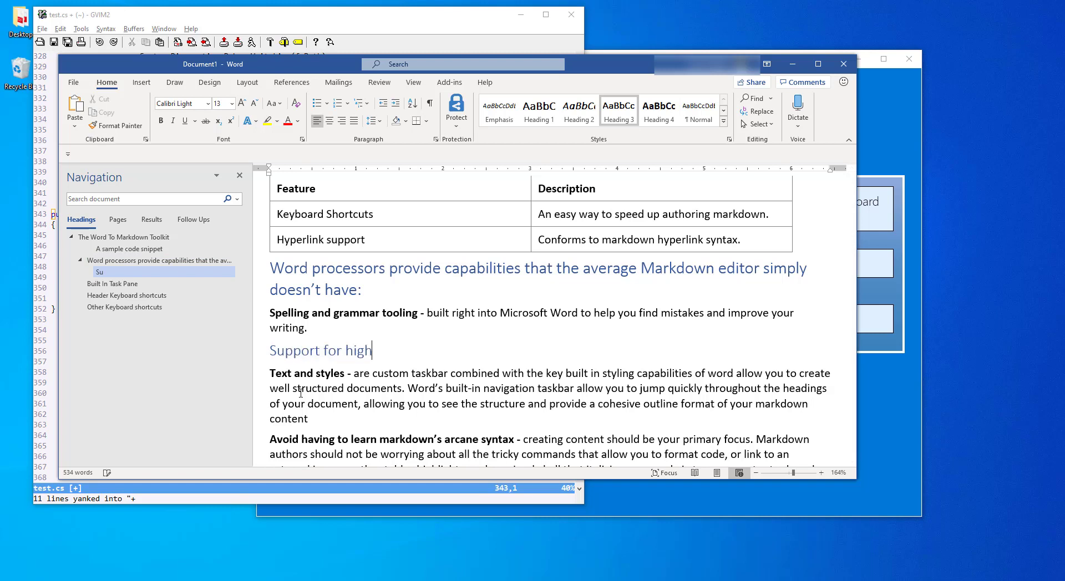
{"action": "type", "text": "lighting"}
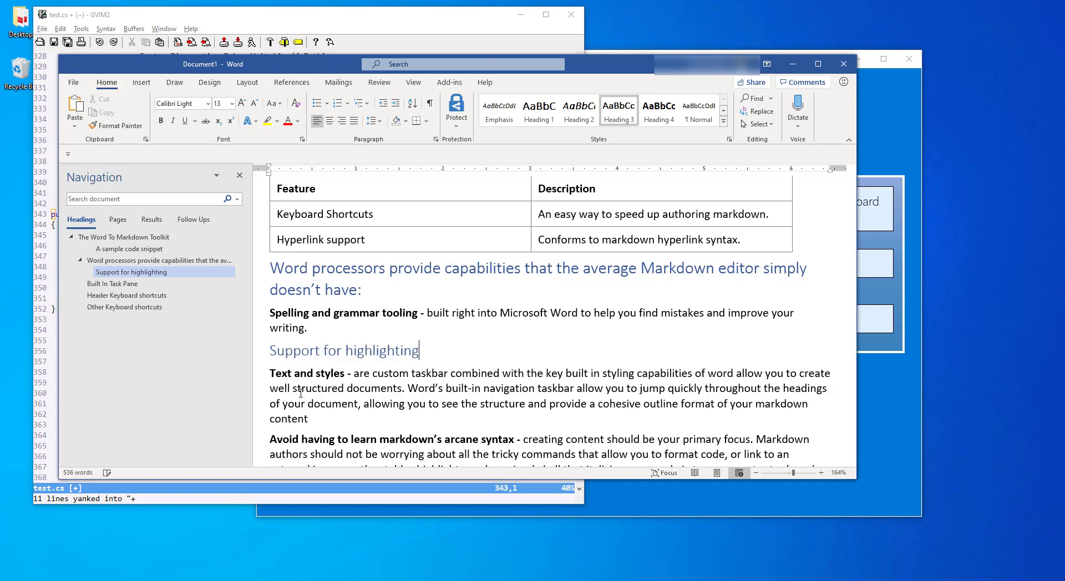
{"action": "type", "text": "Highlighted text."}
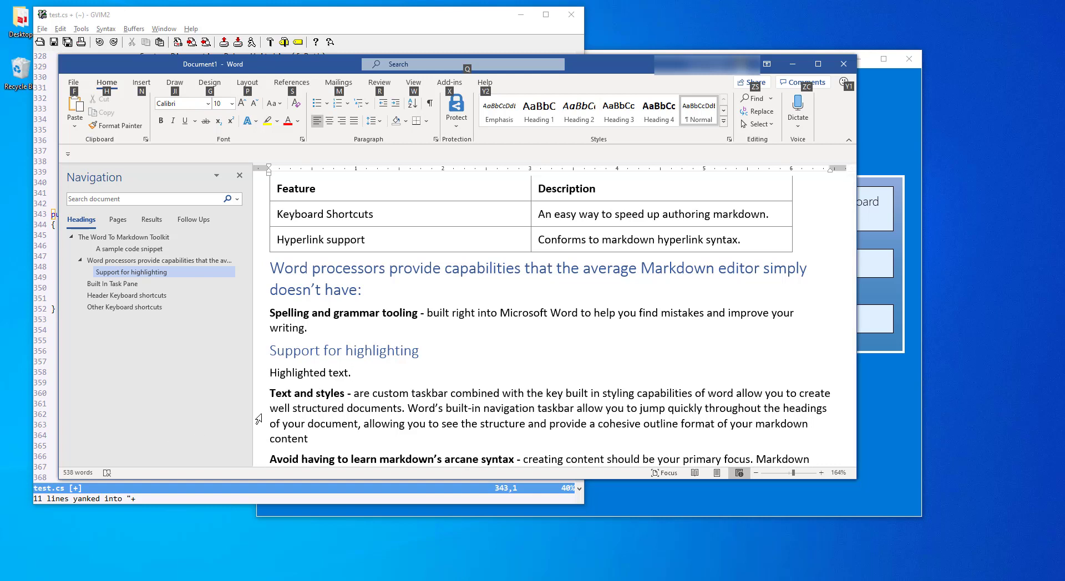
{"action": "double_click", "coordinate": [337, 373]}
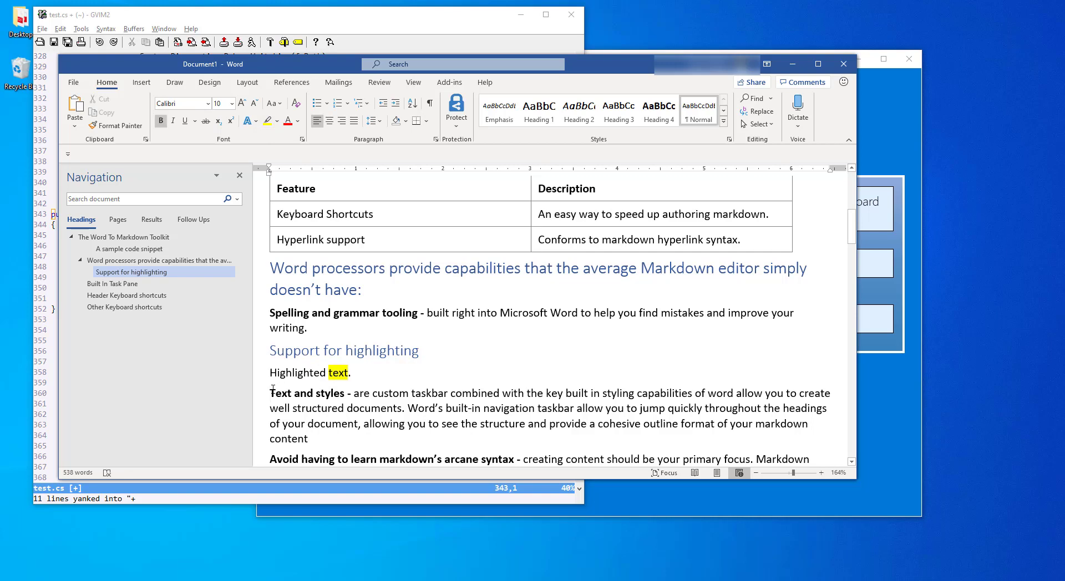
{"action": "mouse_move", "coordinate": [74, 83]}
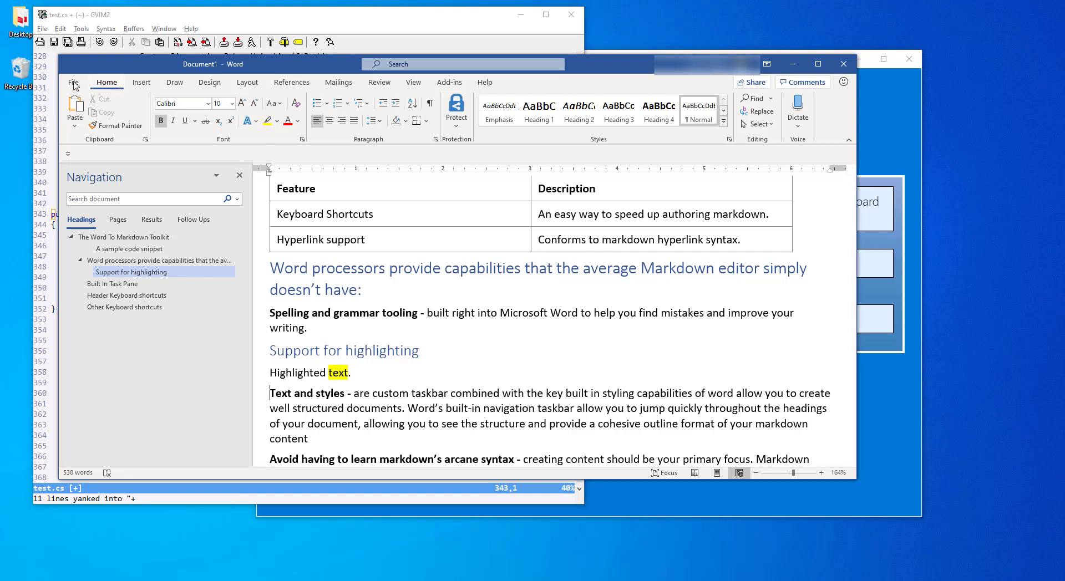
Step: Save the document as 'The Word To Markdown Toolkit.docx' and scroll back through it
{"action": "left_click", "coordinate": [75, 81]}
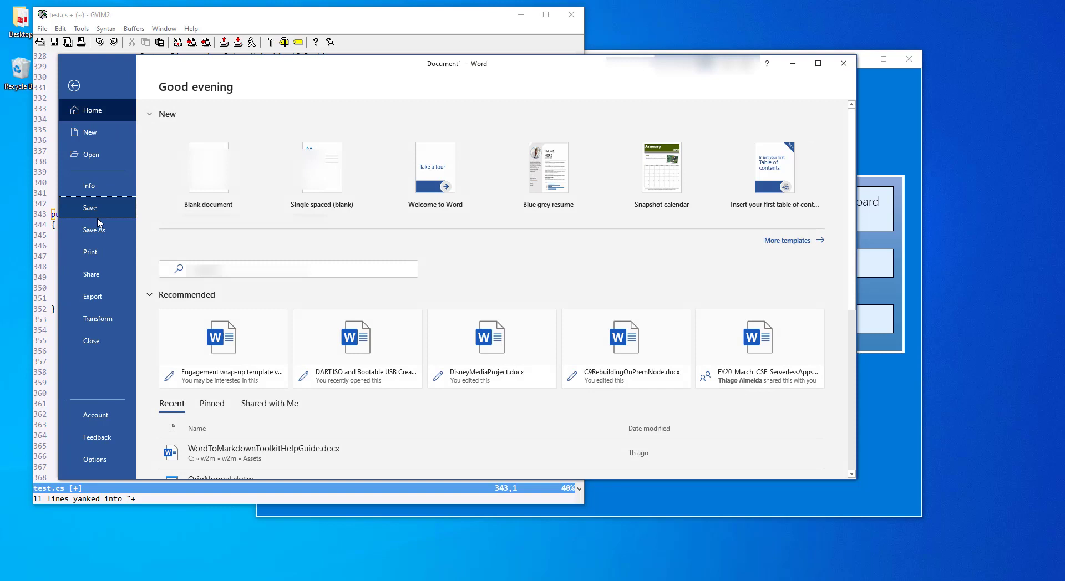
{"action": "left_click", "coordinate": [94, 229]}
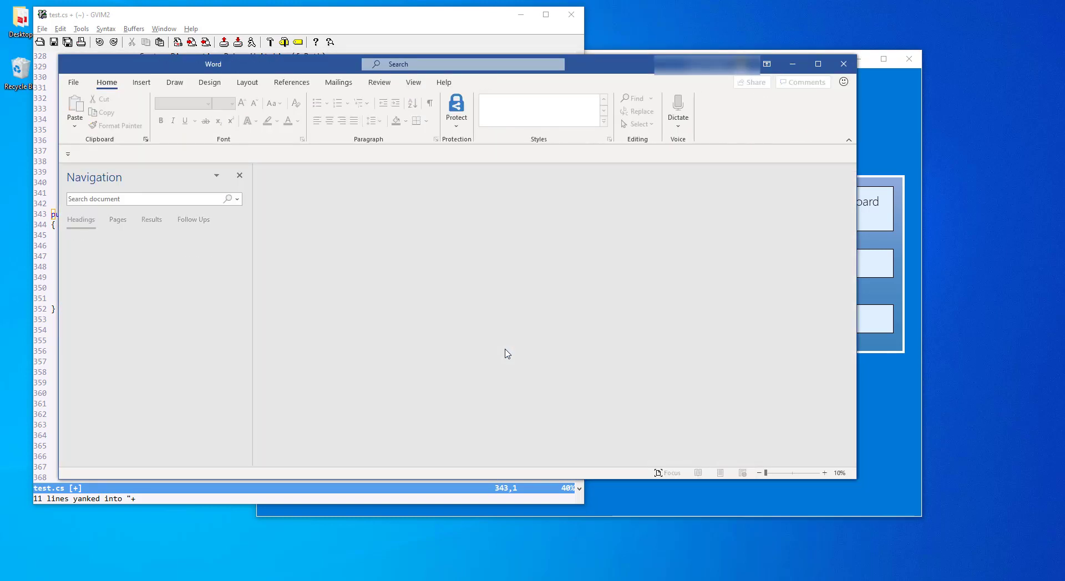
{"action": "left_click", "coordinate": [817, 64]}
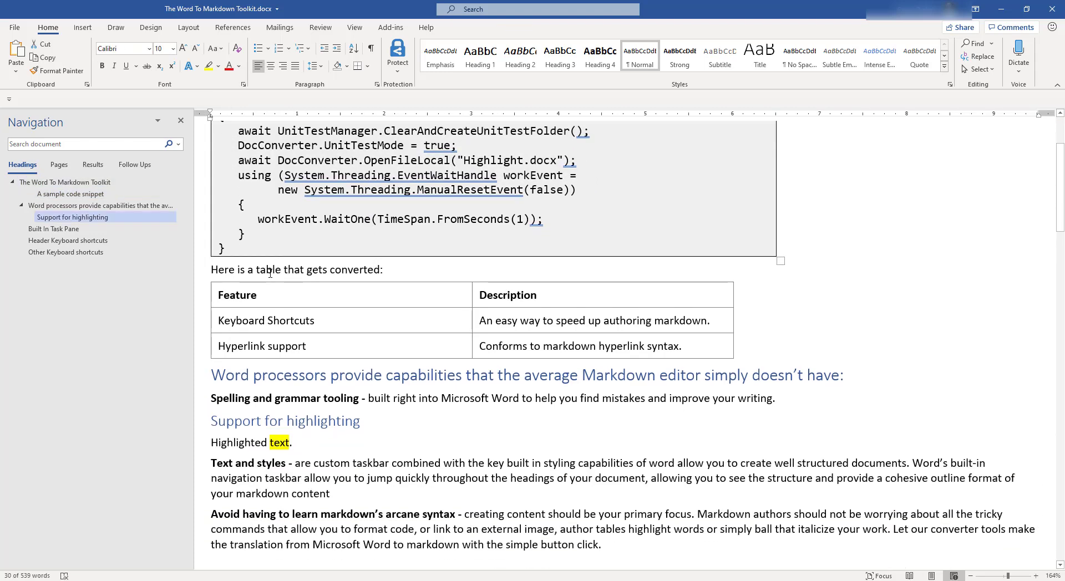
{"action": "scroll", "scroll_direction": "down", "scroll_amount": 3}
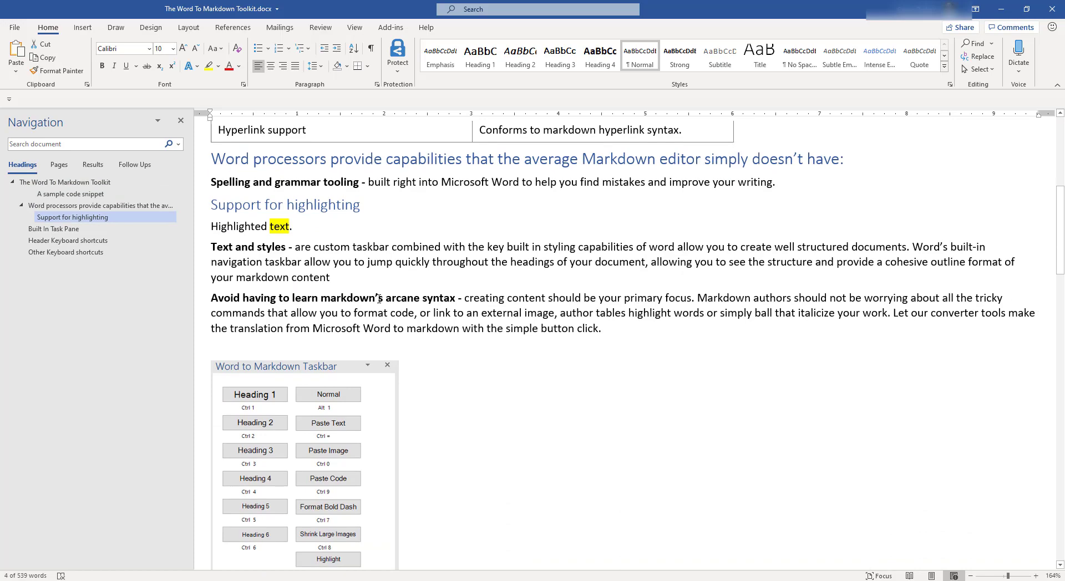
{"action": "left_click", "coordinate": [53, 229]}
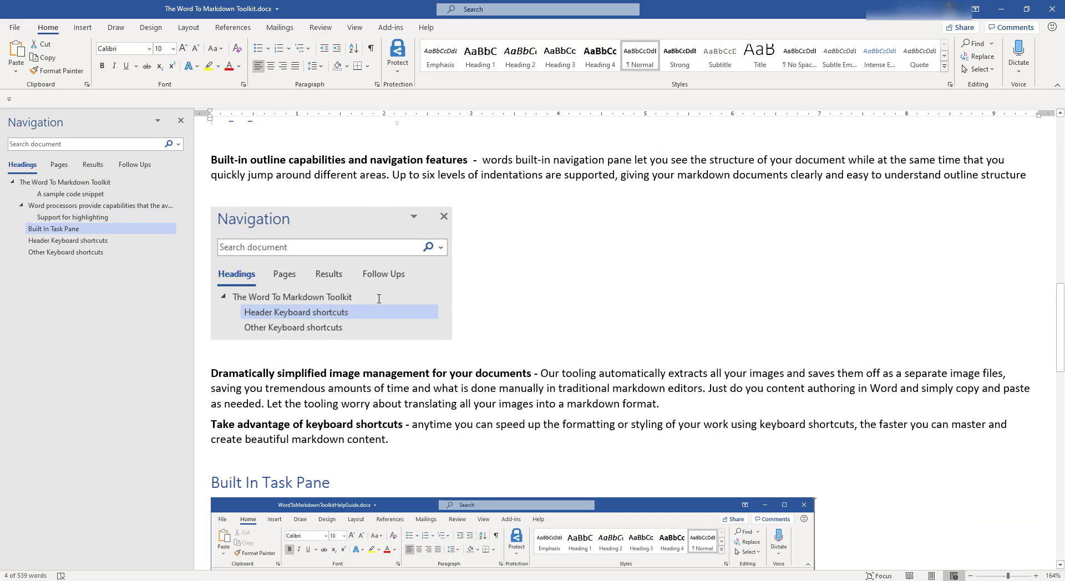
{"action": "scroll", "scroll_direction": "up", "scroll_amount": 3}
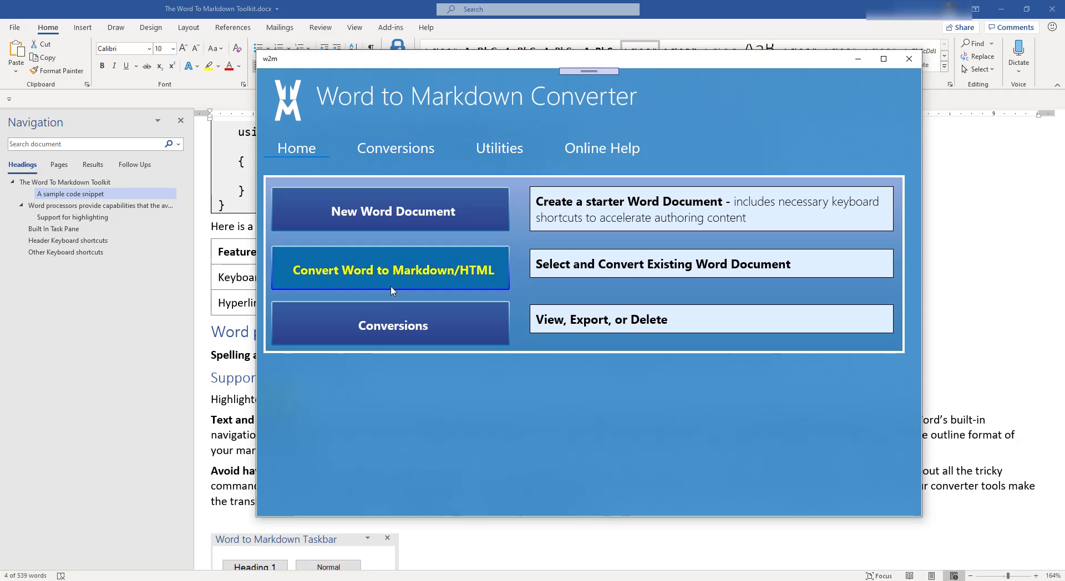
{"action": "mouse_move", "coordinate": [390, 268]}
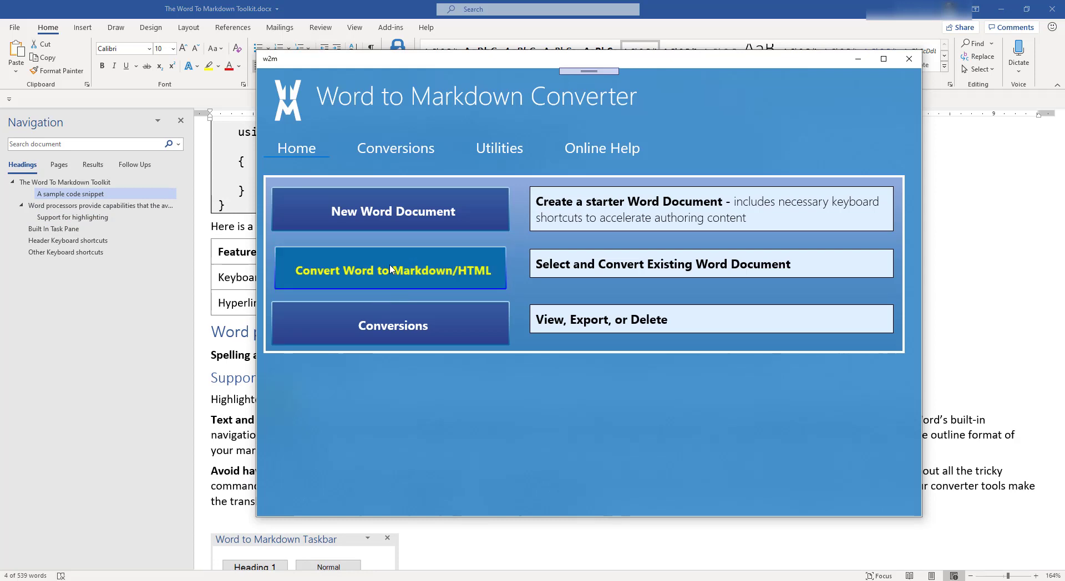
Step: Convert the toolkit document and review its Markdown, HTML and Word Document views
{"action": "left_click", "coordinate": [392, 269]}
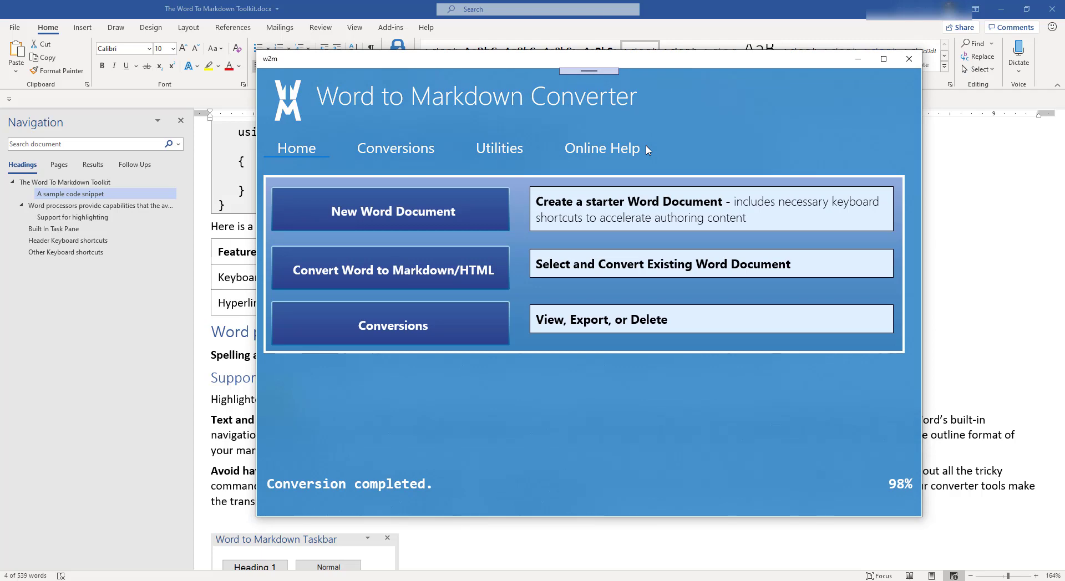
{"action": "left_click", "coordinate": [396, 148]}
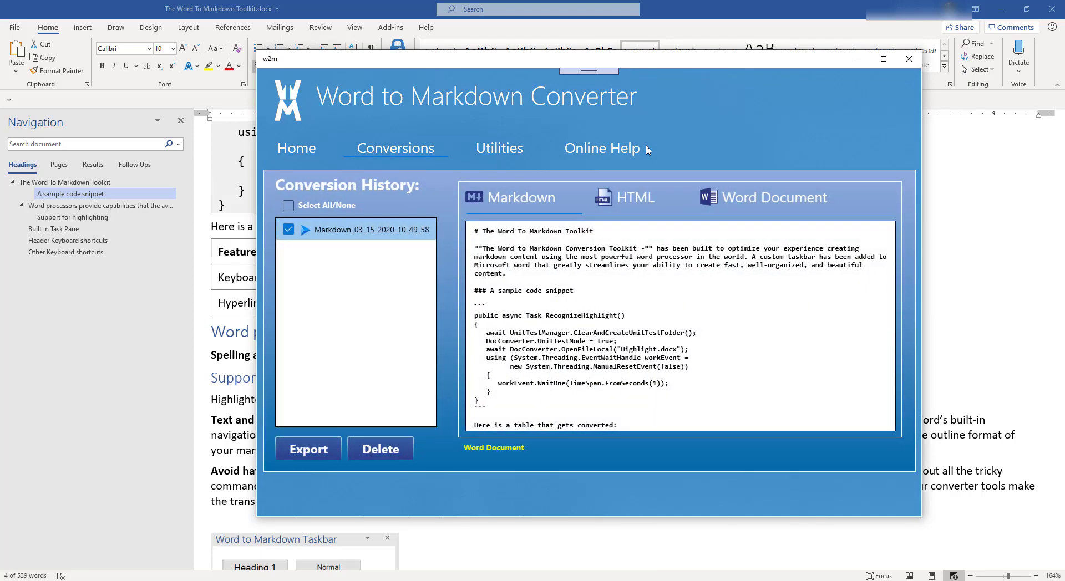
{"action": "scroll", "scroll_direction": "down", "scroll_amount": 3}
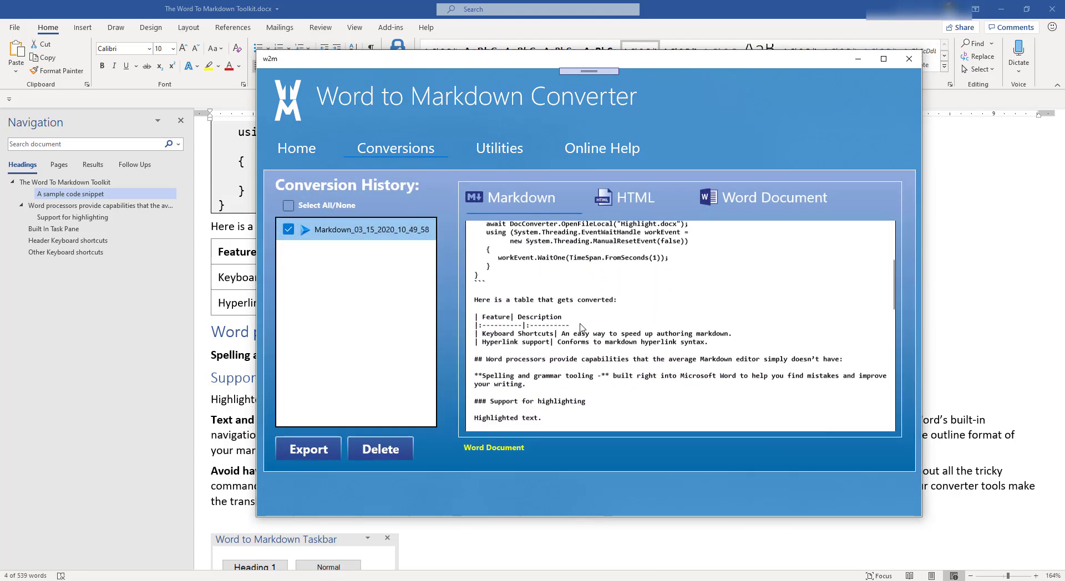
{"action": "scroll", "scroll_direction": "down", "scroll_amount": 3}
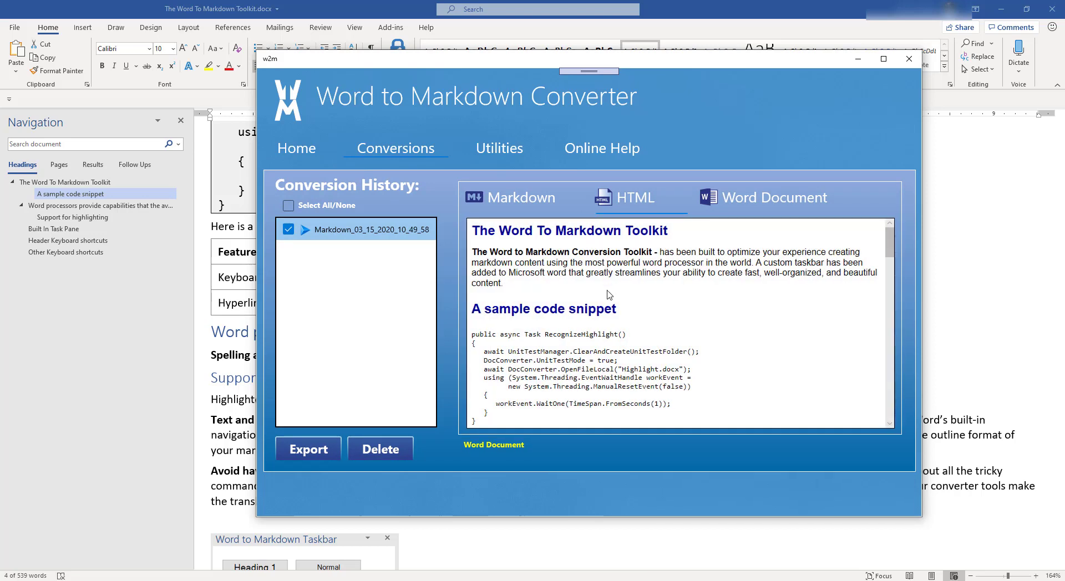
{"action": "scroll", "scroll_direction": "down", "scroll_amount": 3}
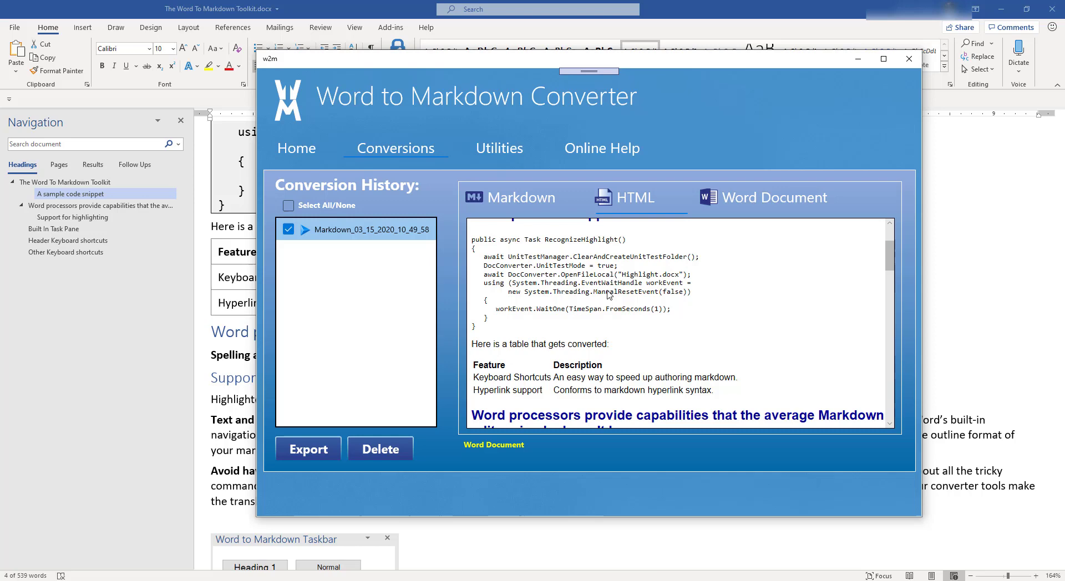
{"action": "scroll", "scroll_direction": "down", "scroll_amount": 3}
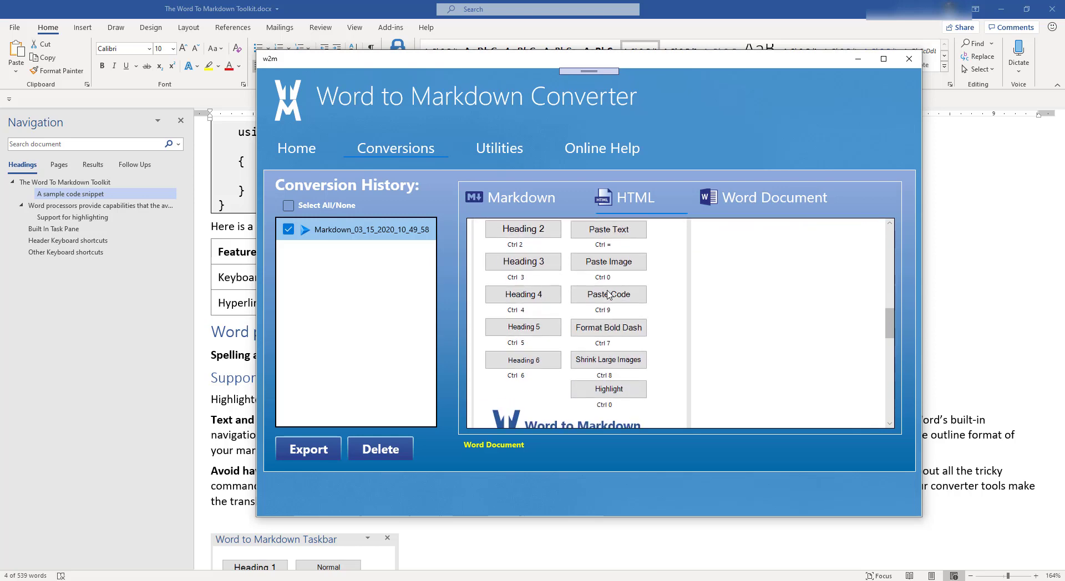
{"action": "scroll", "scroll_direction": "down", "scroll_amount": 3}
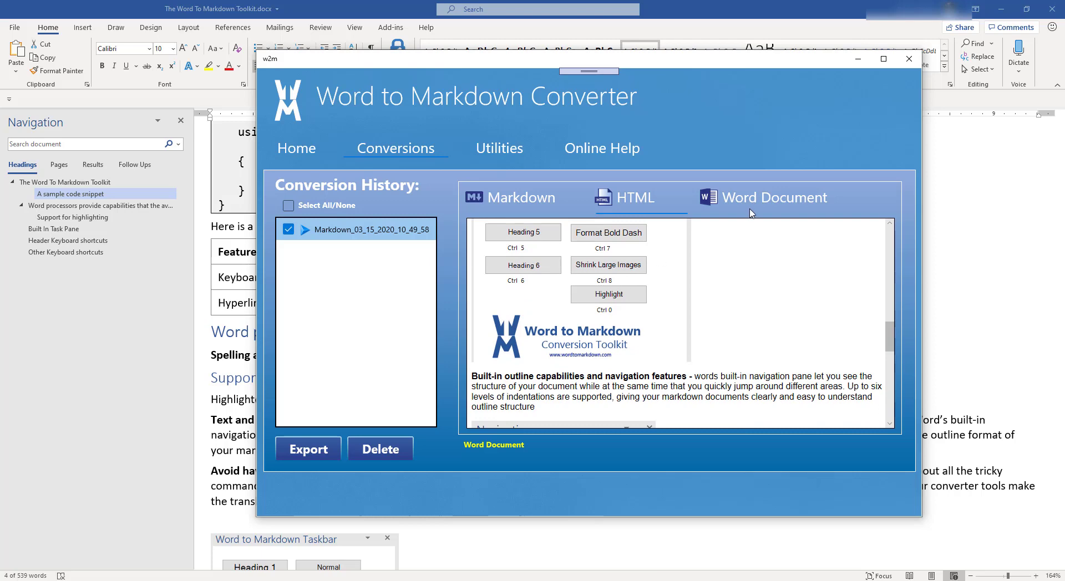
{"action": "left_click", "coordinate": [773, 197]}
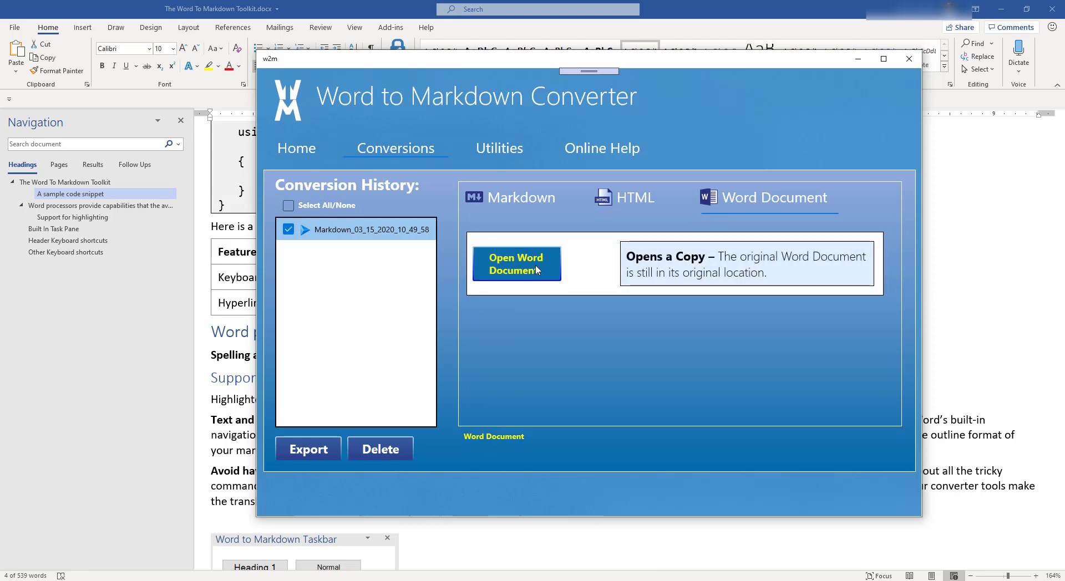
{"action": "left_click", "coordinate": [515, 264]}
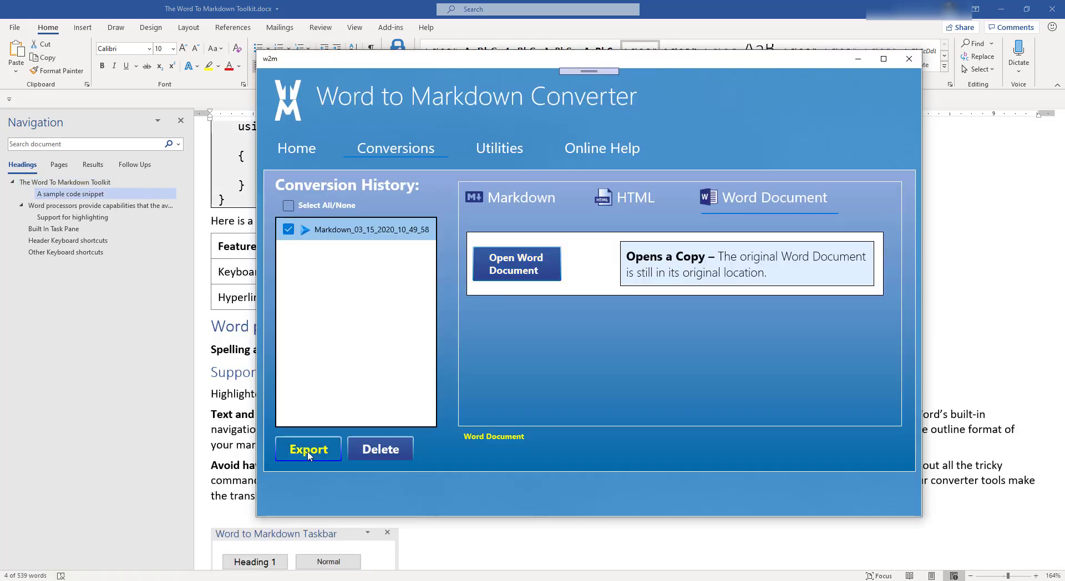
Step: Export the checked conversion to the Documents folder
{"action": "left_click", "coordinate": [308, 449]}
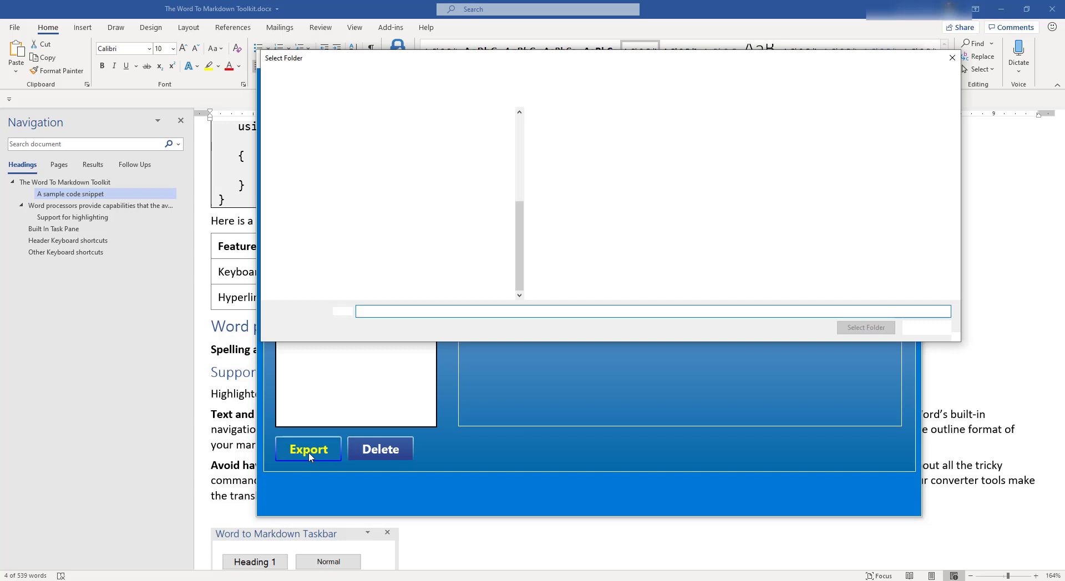
{"action": "left_click", "coordinate": [308, 448]}
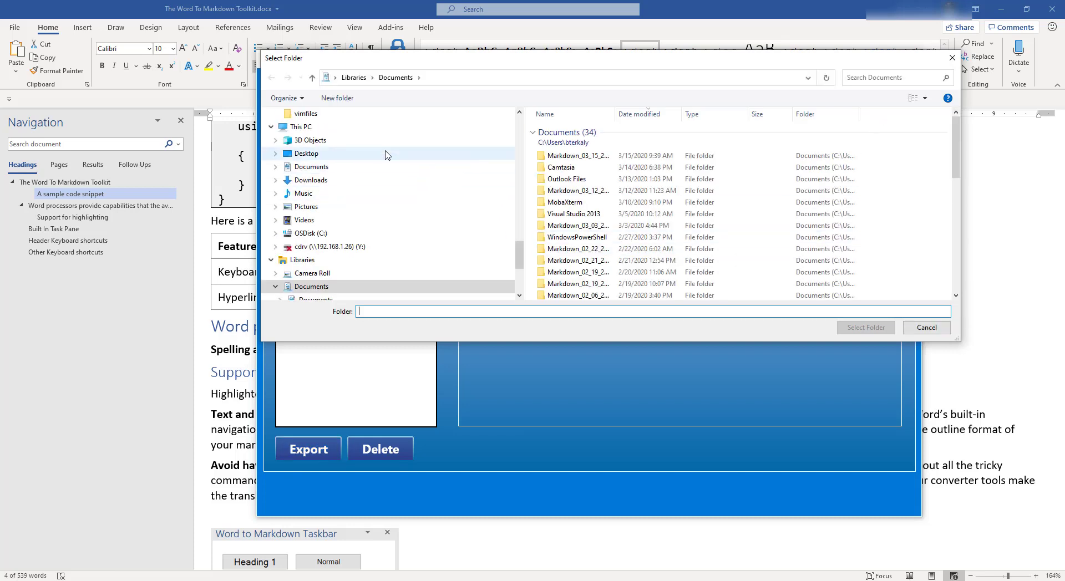
{"action": "left_click", "coordinate": [311, 167]}
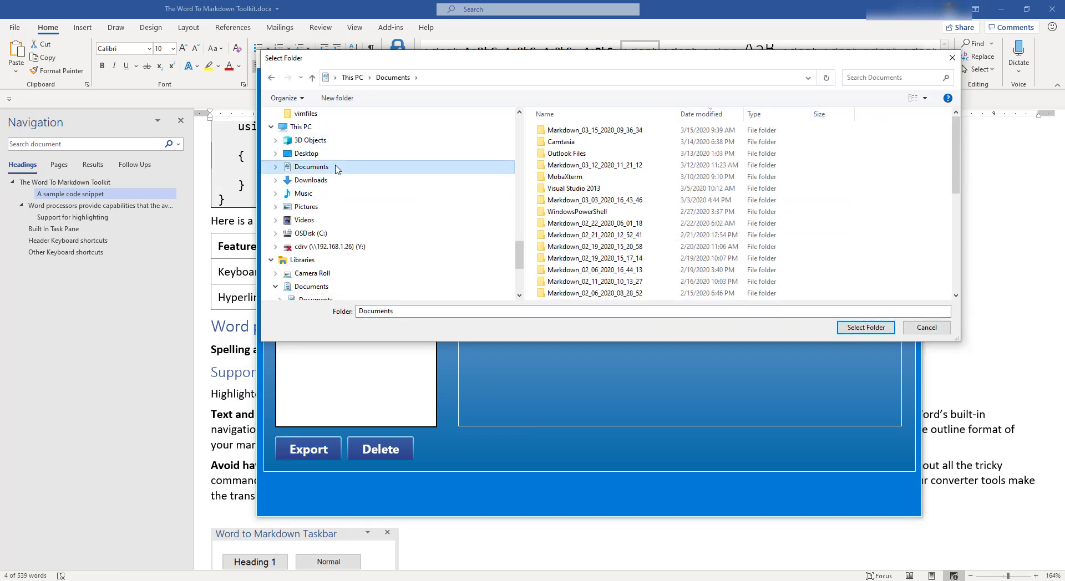
{"action": "left_click", "coordinate": [865, 327]}
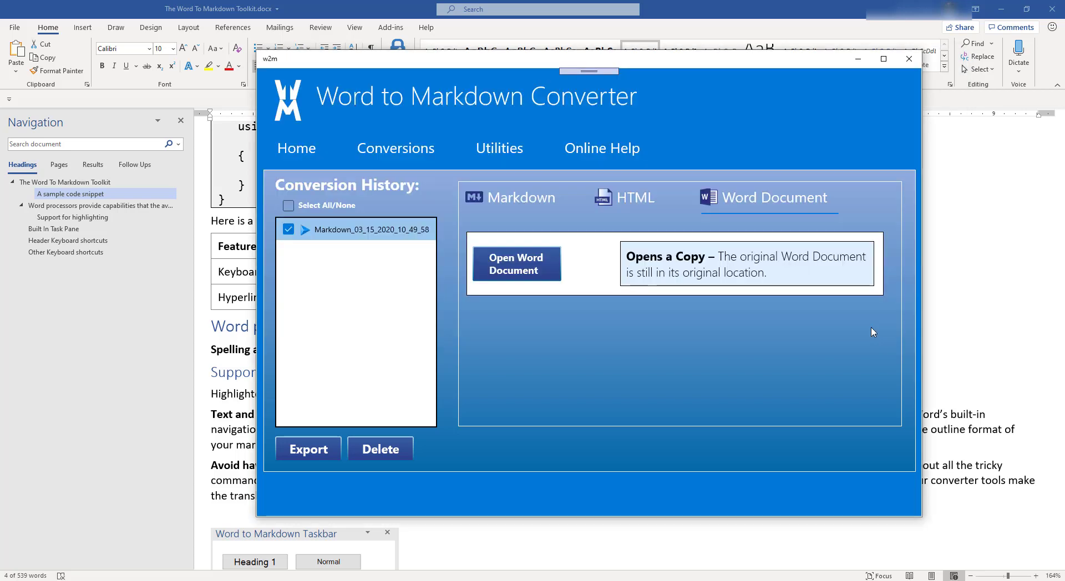
{"action": "left_click", "coordinate": [307, 449]}
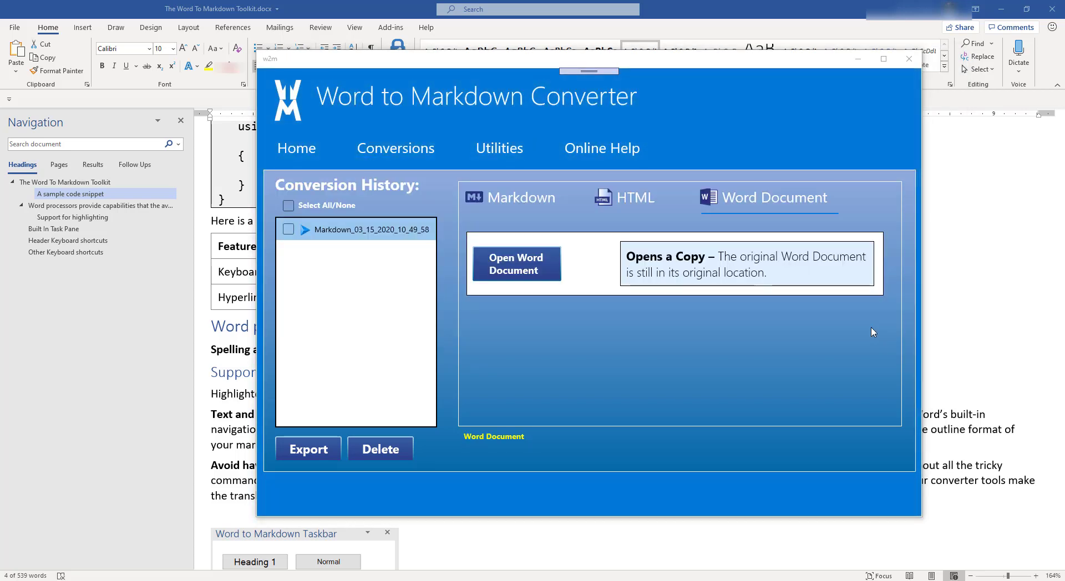
{"action": "mouse_move", "coordinate": [736, 312]}
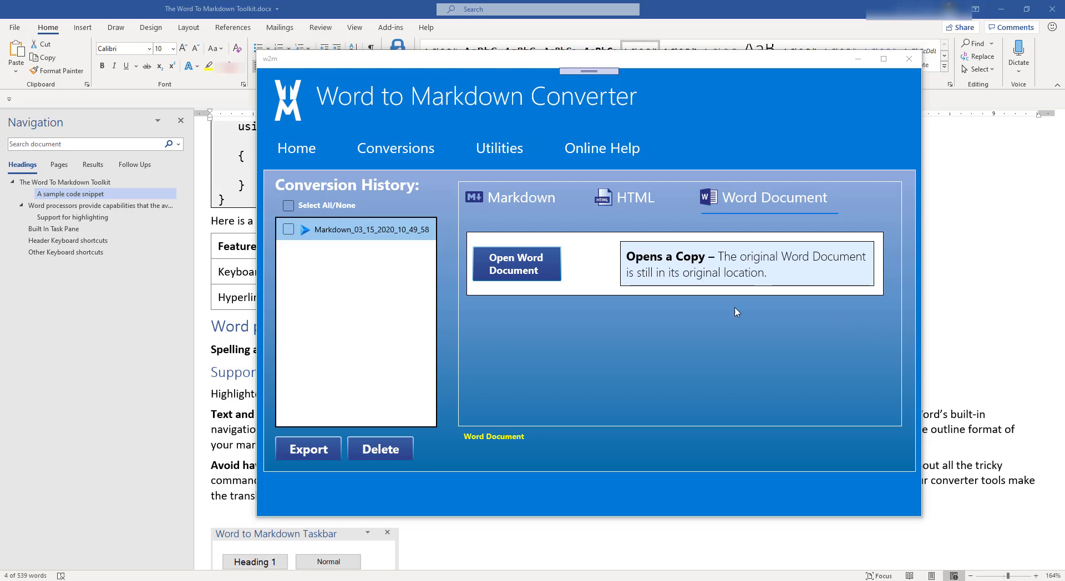
{"action": "mouse_move", "coordinate": [292, 152]}
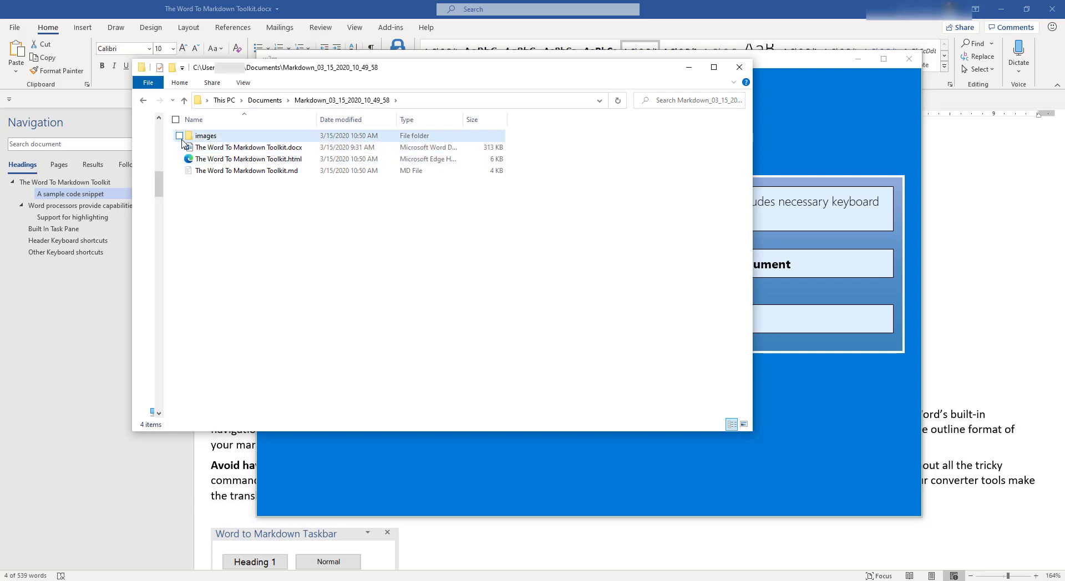
Step: Check the extracted images folder, then open The Word To Markdown Toolkit.md from the export folder
{"action": "left_click", "coordinate": [205, 135]}
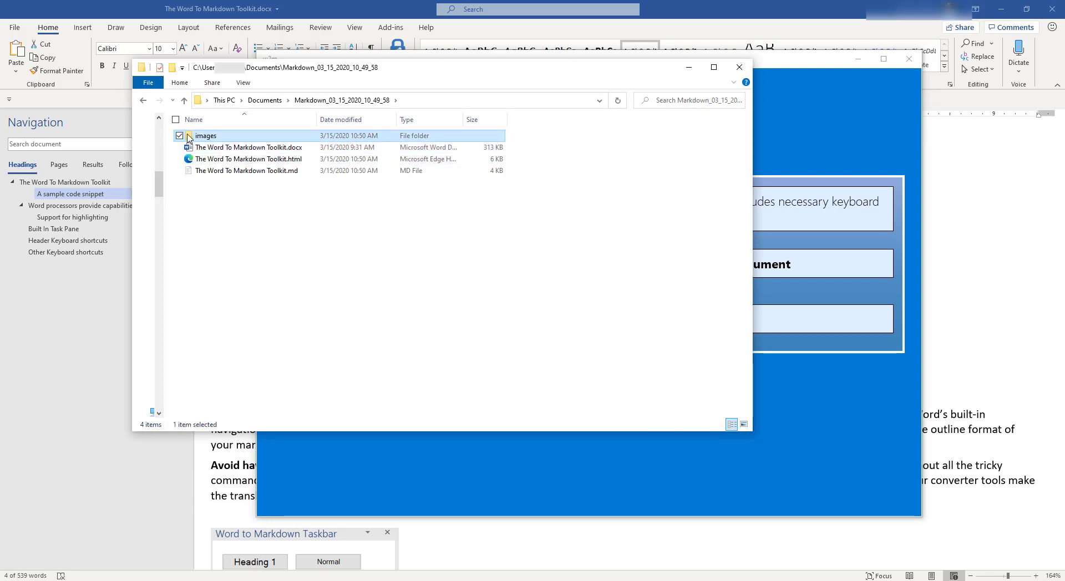
{"action": "double_click", "coordinate": [206, 135]}
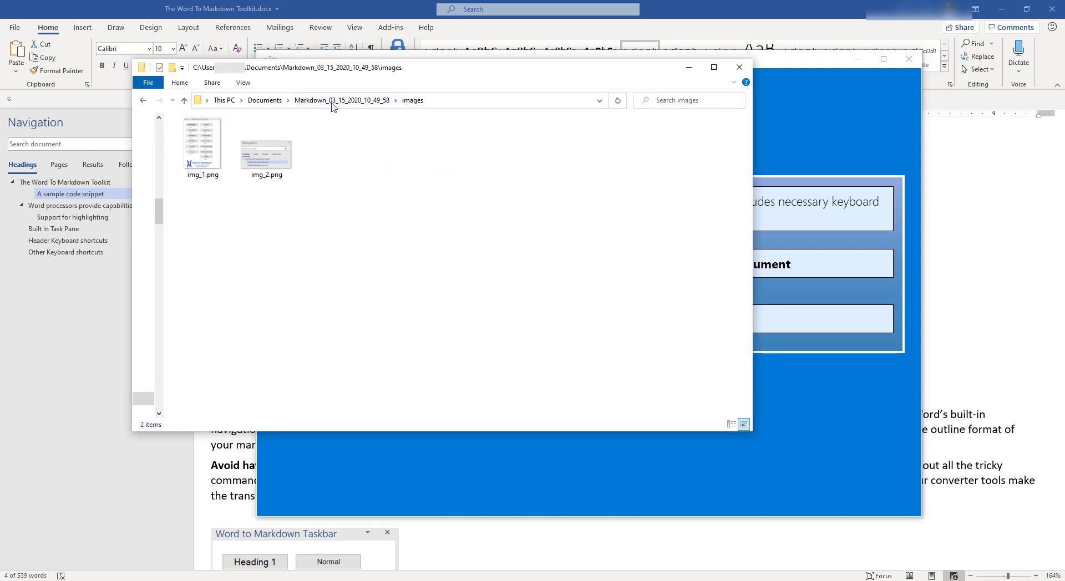
{"action": "left_click", "coordinate": [184, 100]}
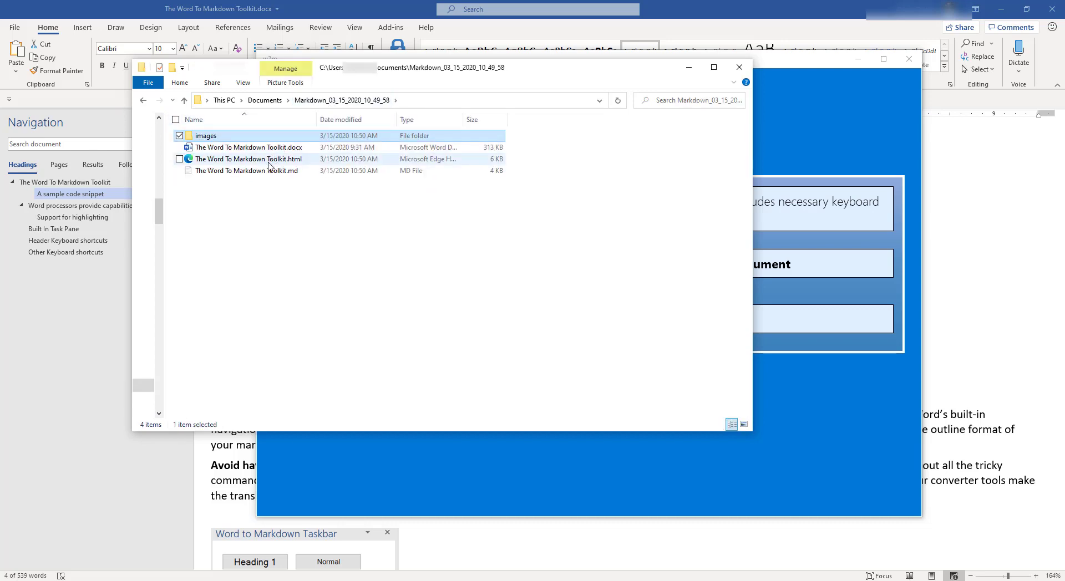
{"action": "left_click", "coordinate": [248, 170]}
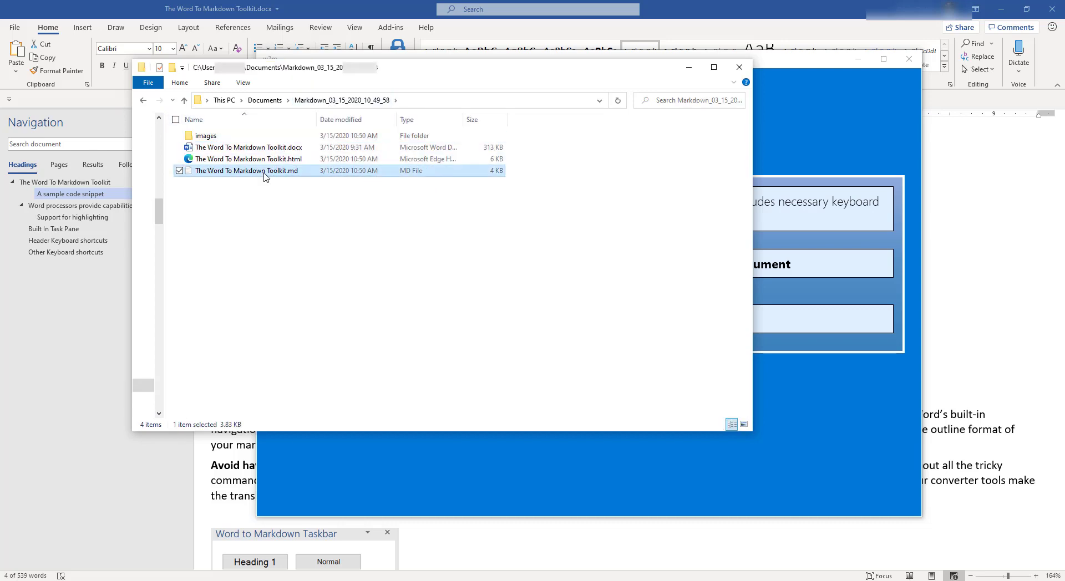
{"action": "double_click", "coordinate": [248, 170]}
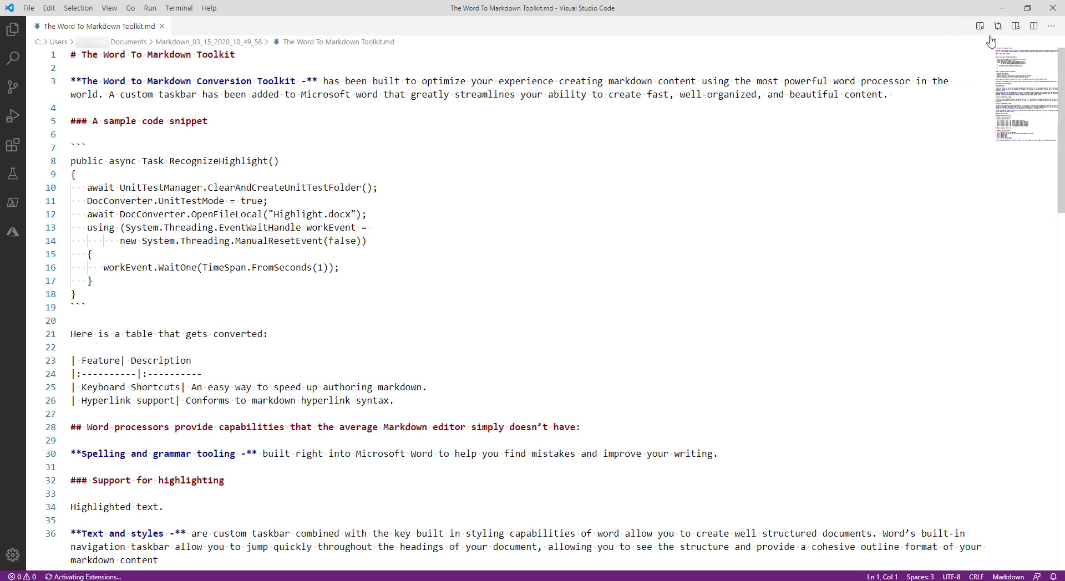
Step: Preview the Markdown side by side and scroll through the rendered table and images
{"action": "left_click", "coordinate": [997, 26]}
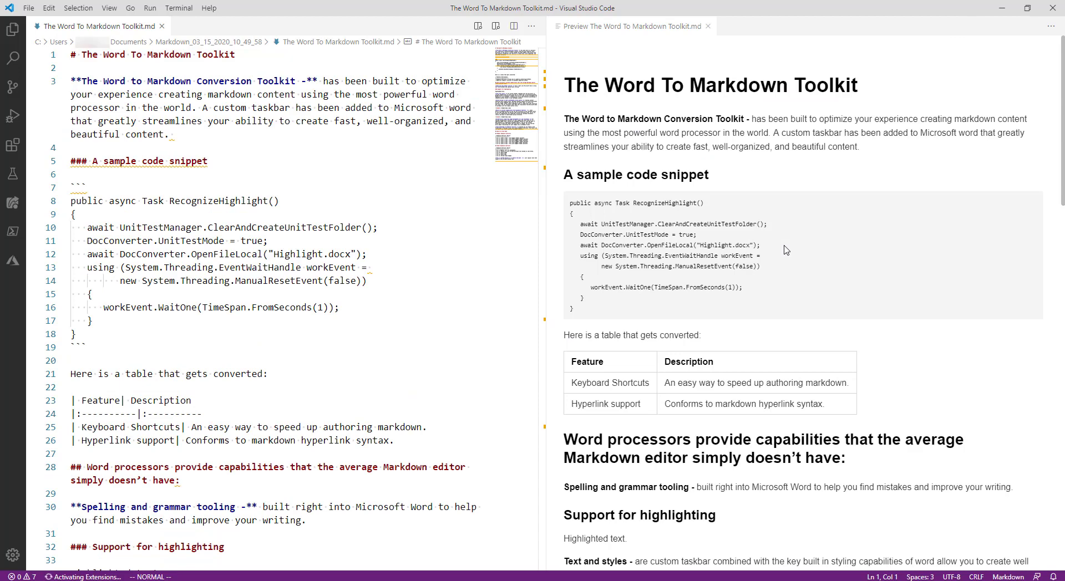
{"action": "scroll", "scroll_direction": "down", "scroll_amount": 3}
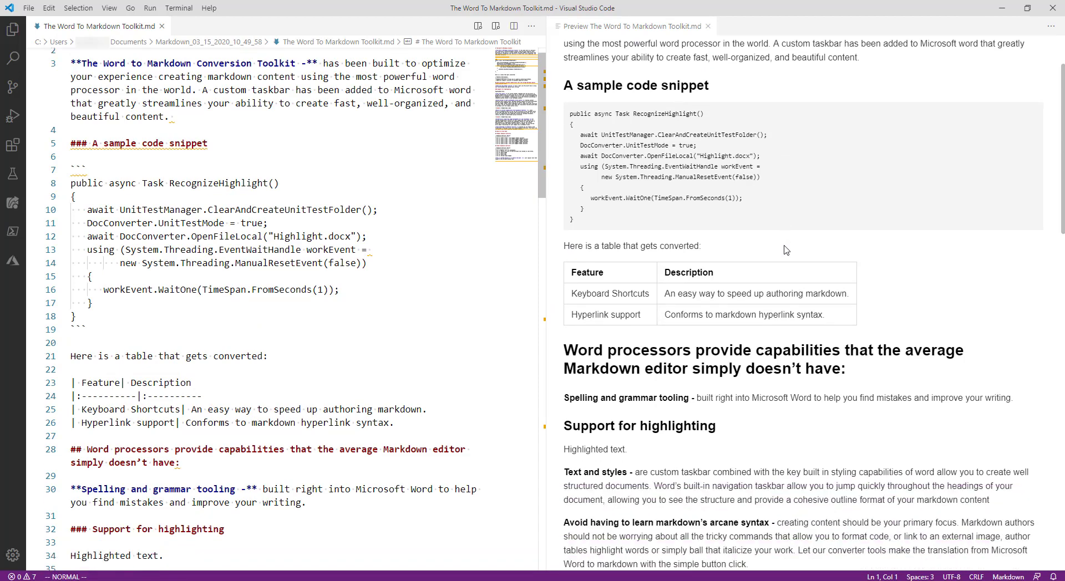
{"action": "scroll", "scroll_direction": "down", "scroll_amount": 3}
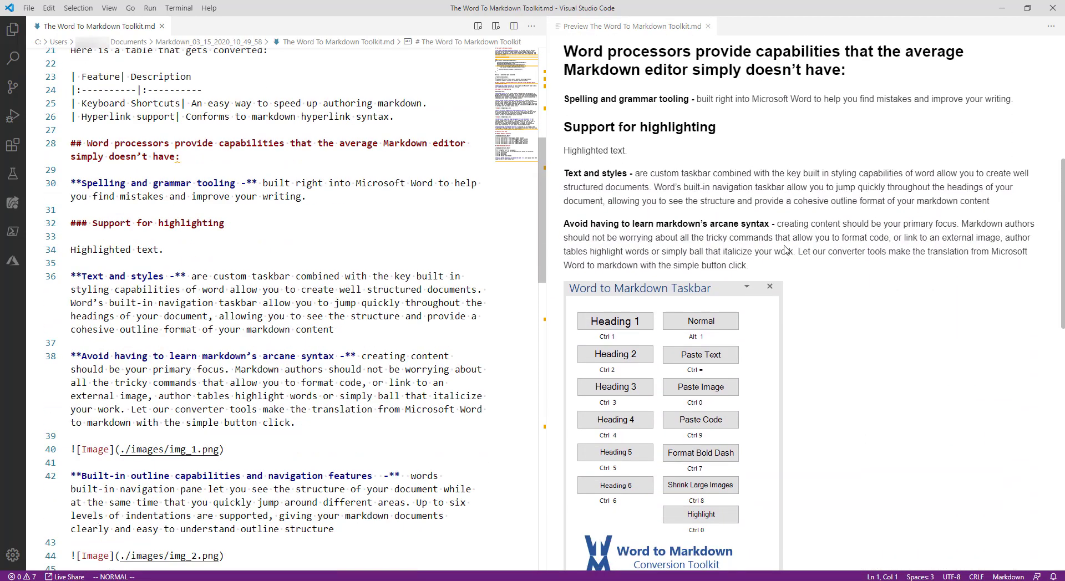
{"action": "scroll", "scroll_direction": "down", "scroll_amount": 3}
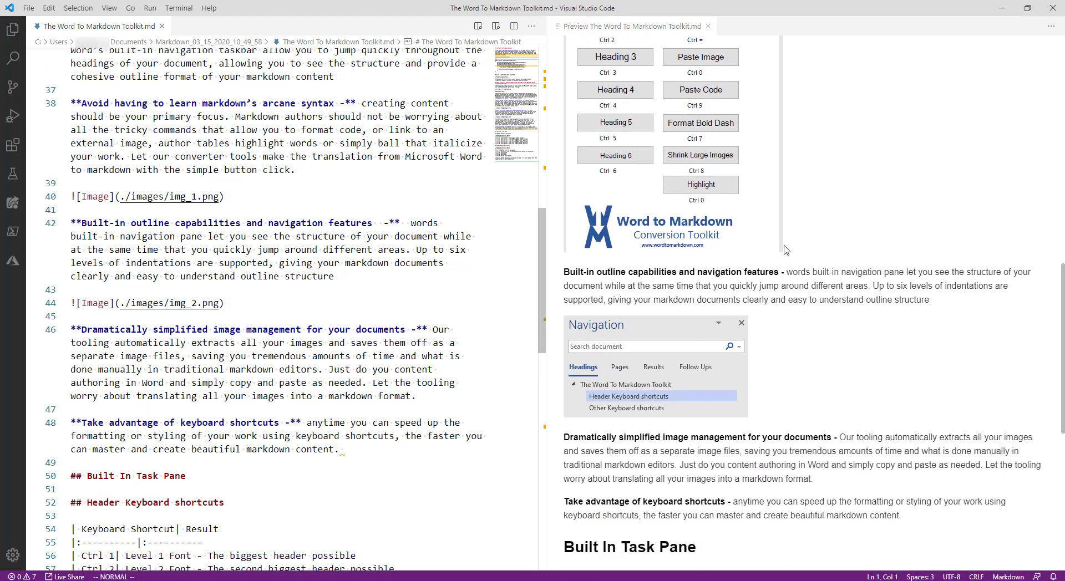